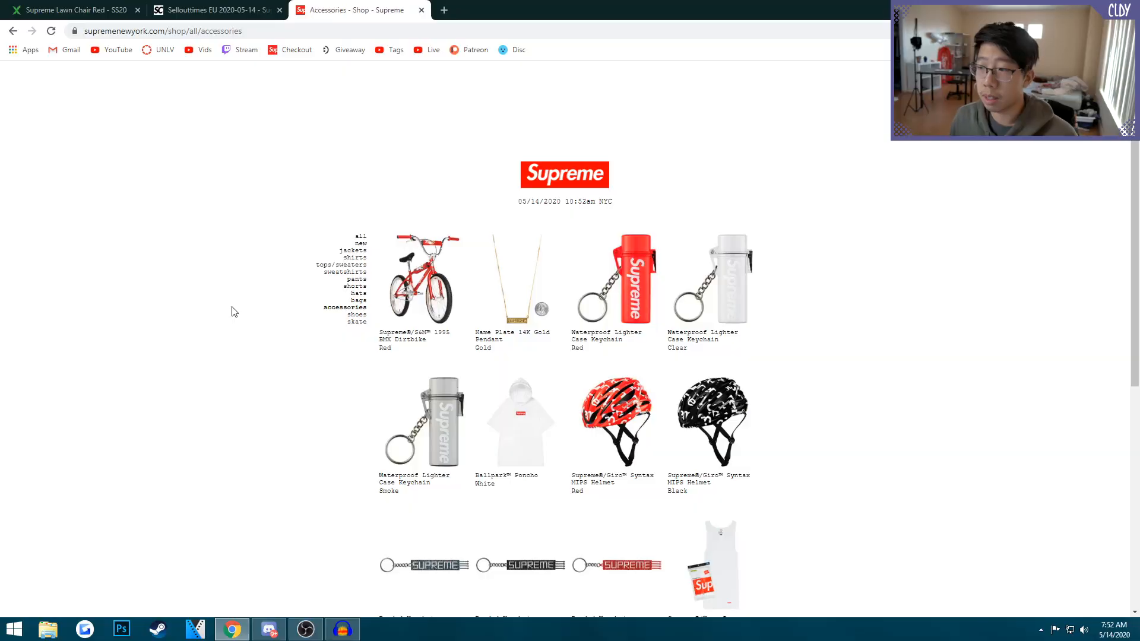
- Open the Lawn Chair's details from the SupremeCommunity Week 12 spring/summer droplist
left_click(216, 10)
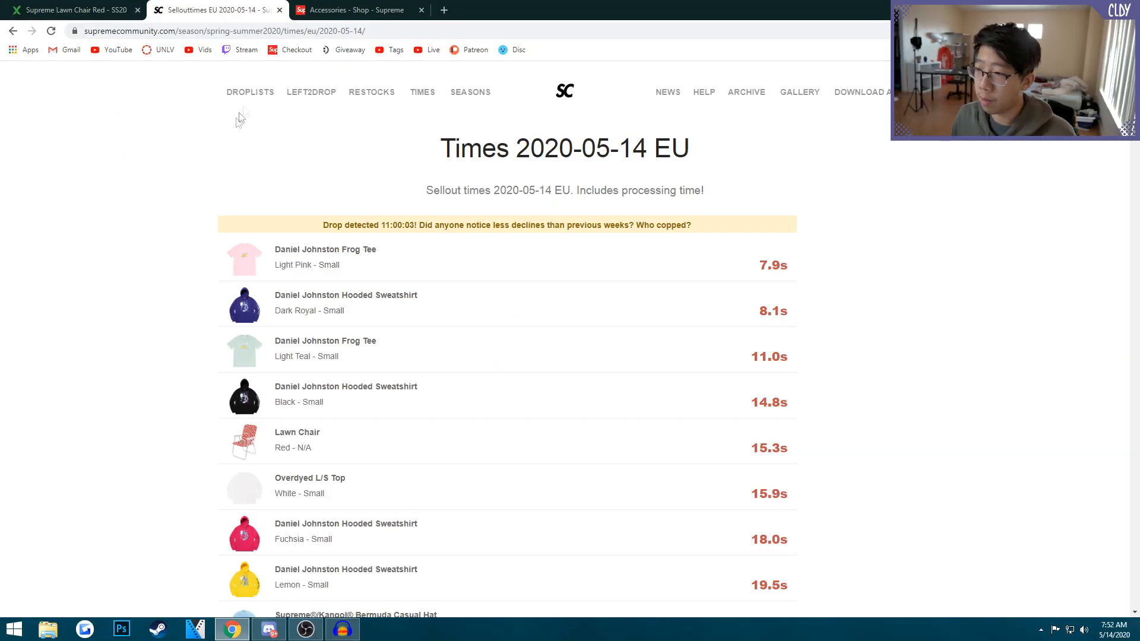
left_click(251, 91)
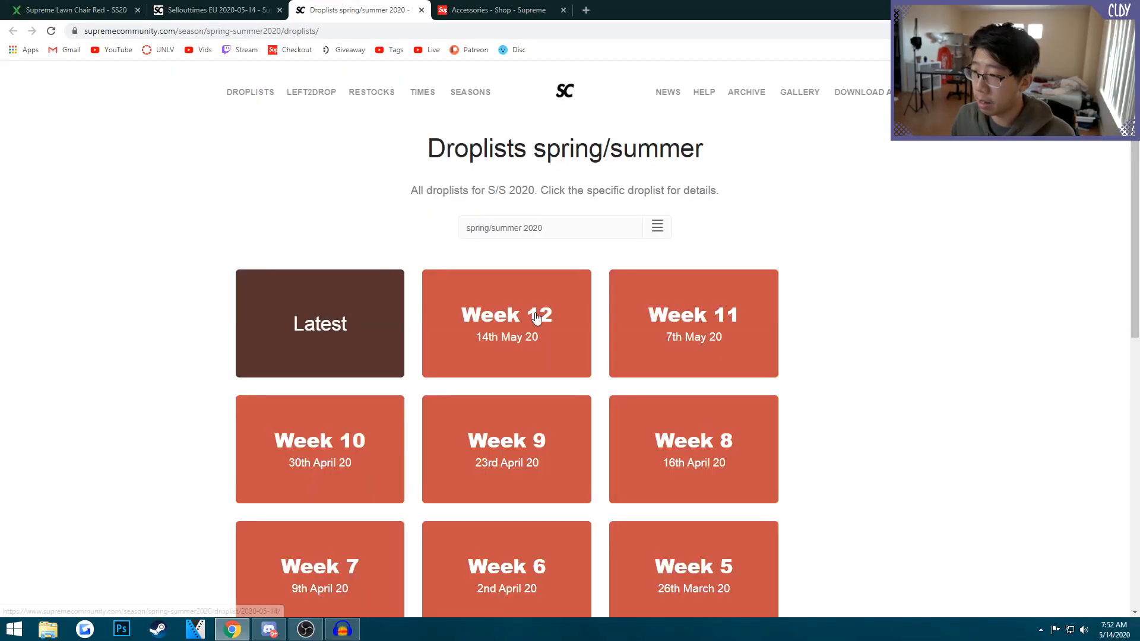
left_click(506, 323)
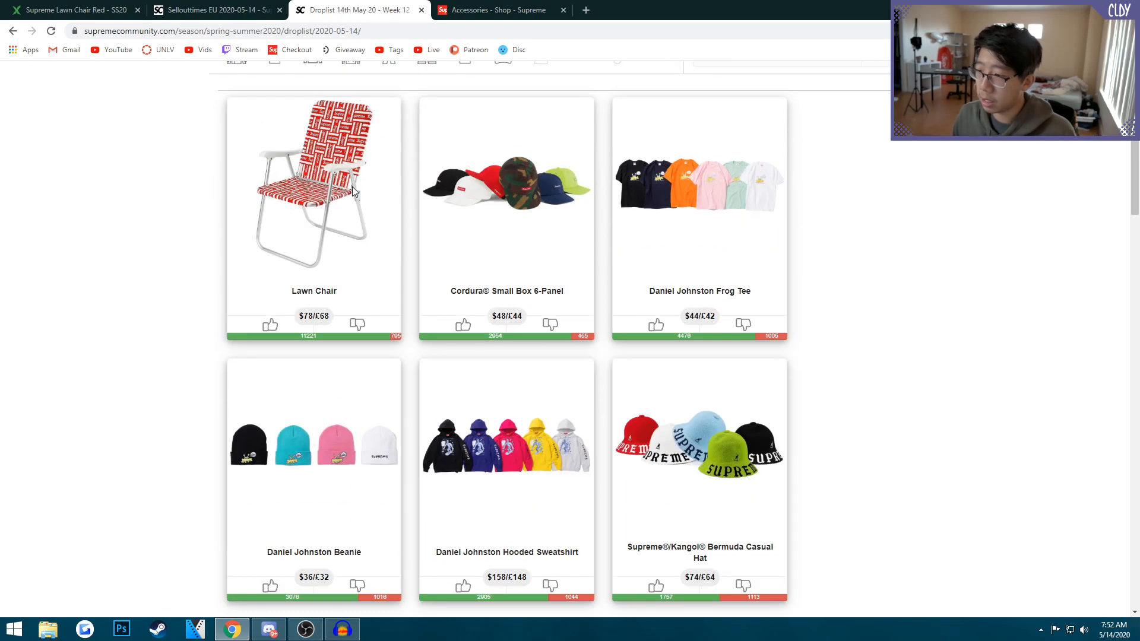
left_click(313, 183)
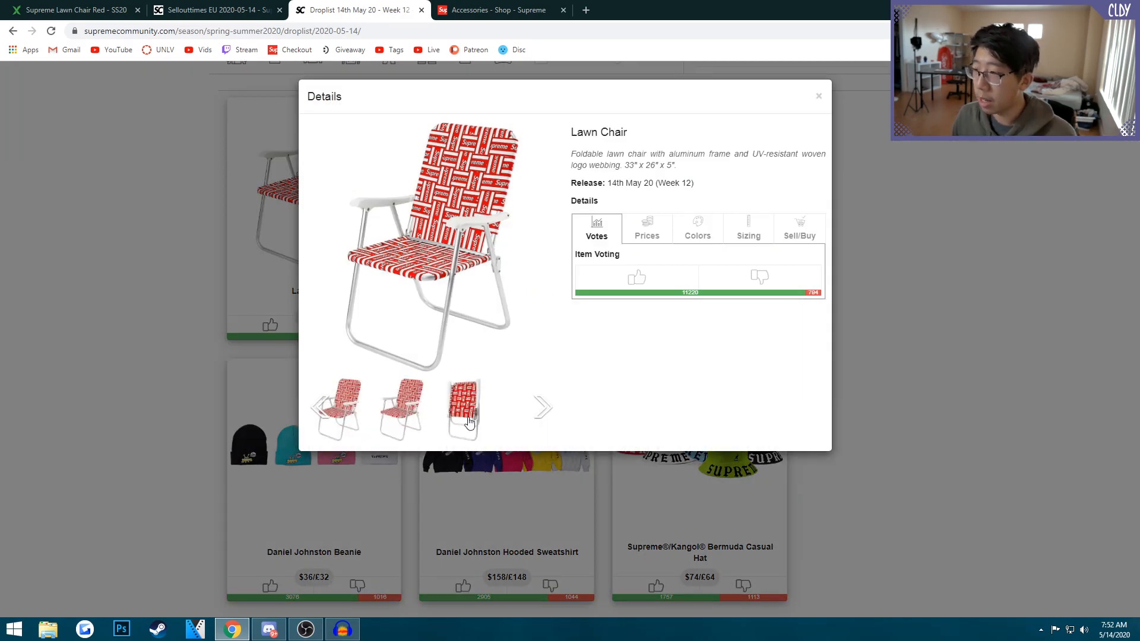
- Browse the Lawn Chair's photos, including the folded chair, then bring up Discord
left_click(399, 407)
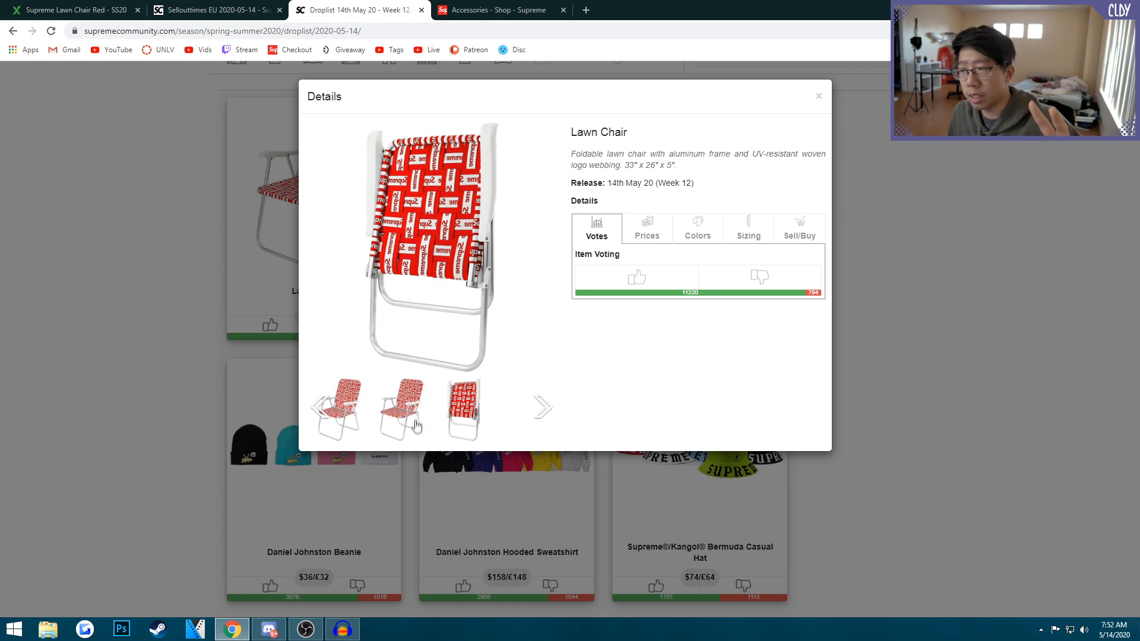
mouse_move(410, 408)
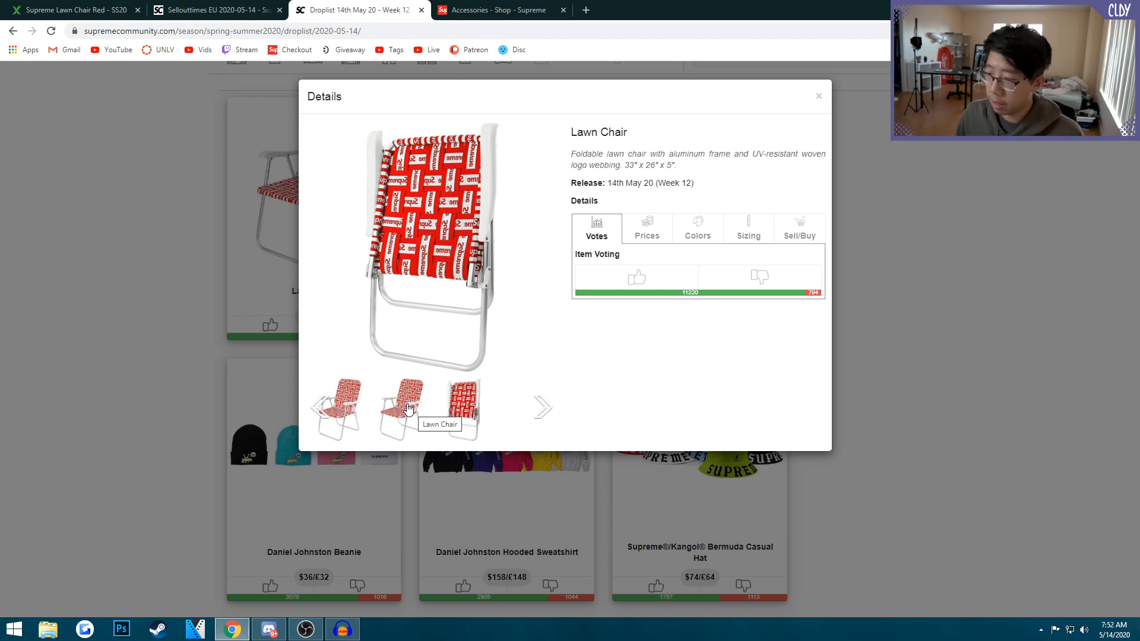
left_click(268, 628)
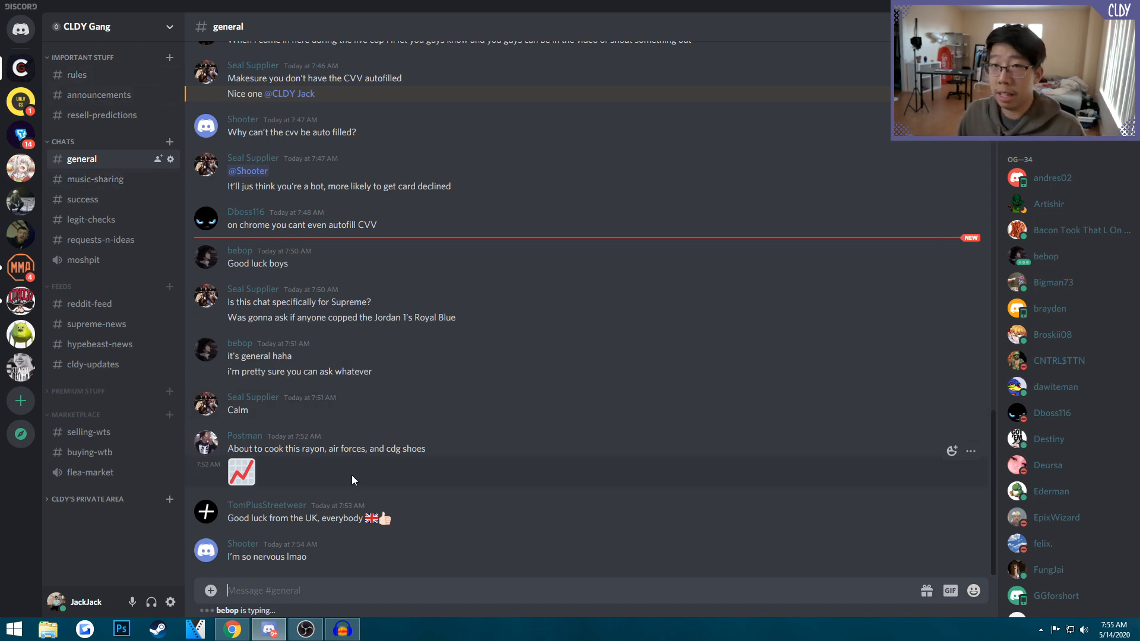
- Look through the music-sharing, success, legit-checks and requests-n-ideas channels
left_click(95, 180)
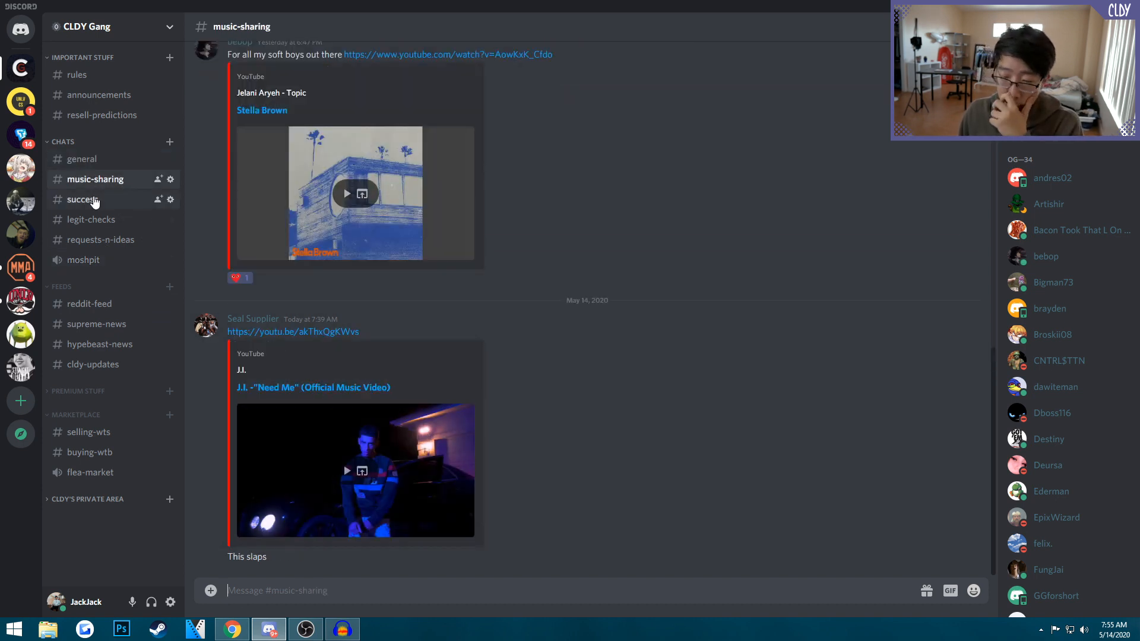
left_click(84, 199)
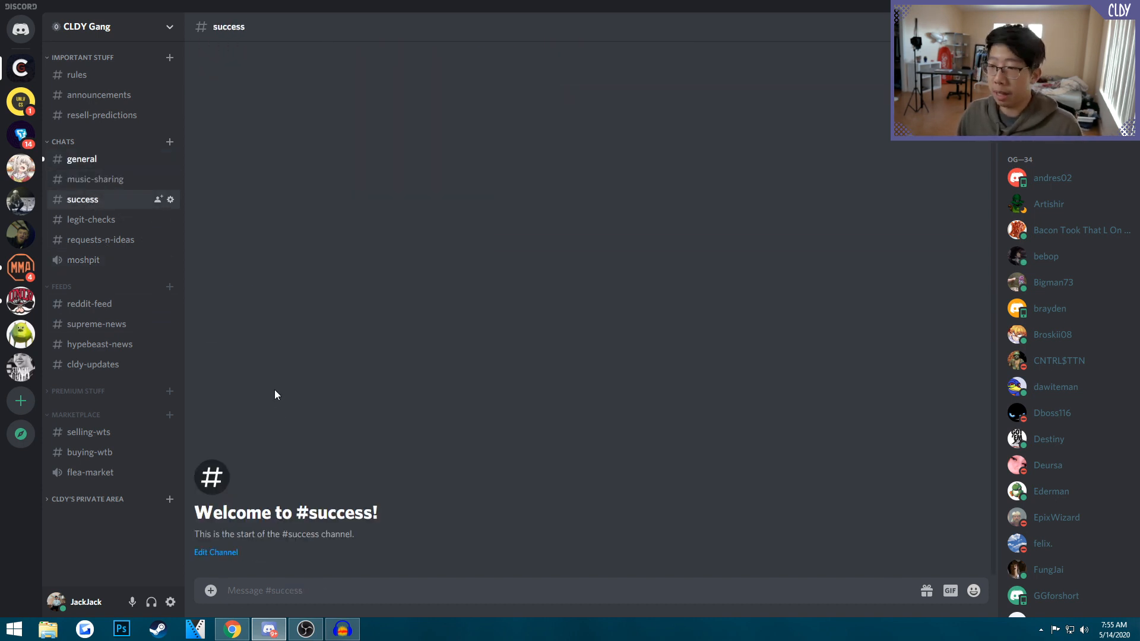
mouse_move(112, 218)
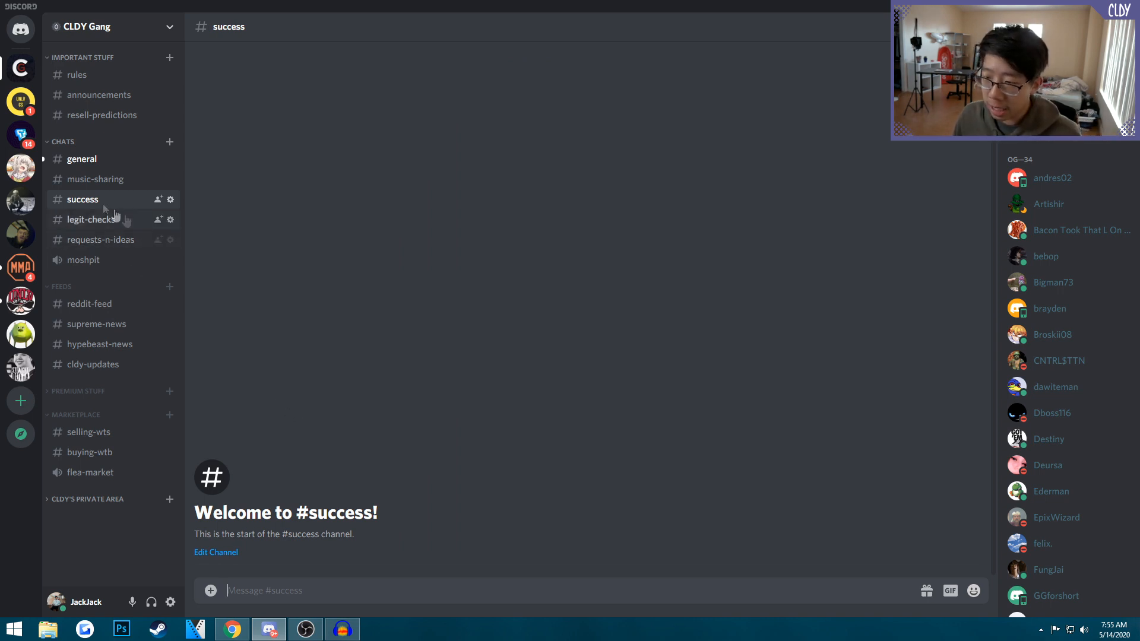
left_click(91, 219)
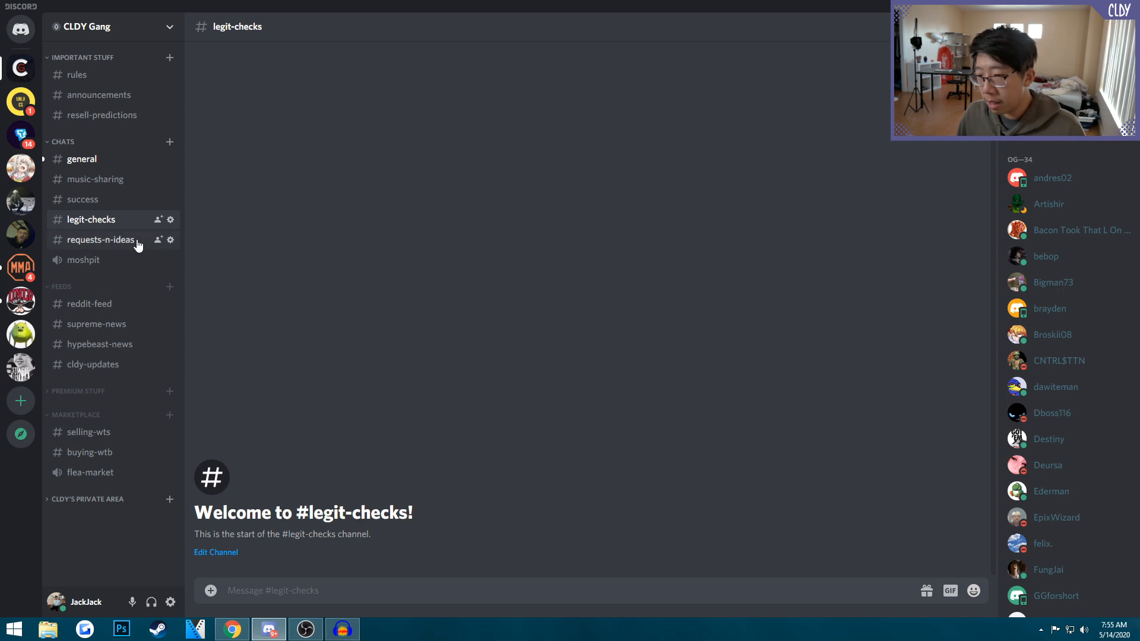
left_click(100, 239)
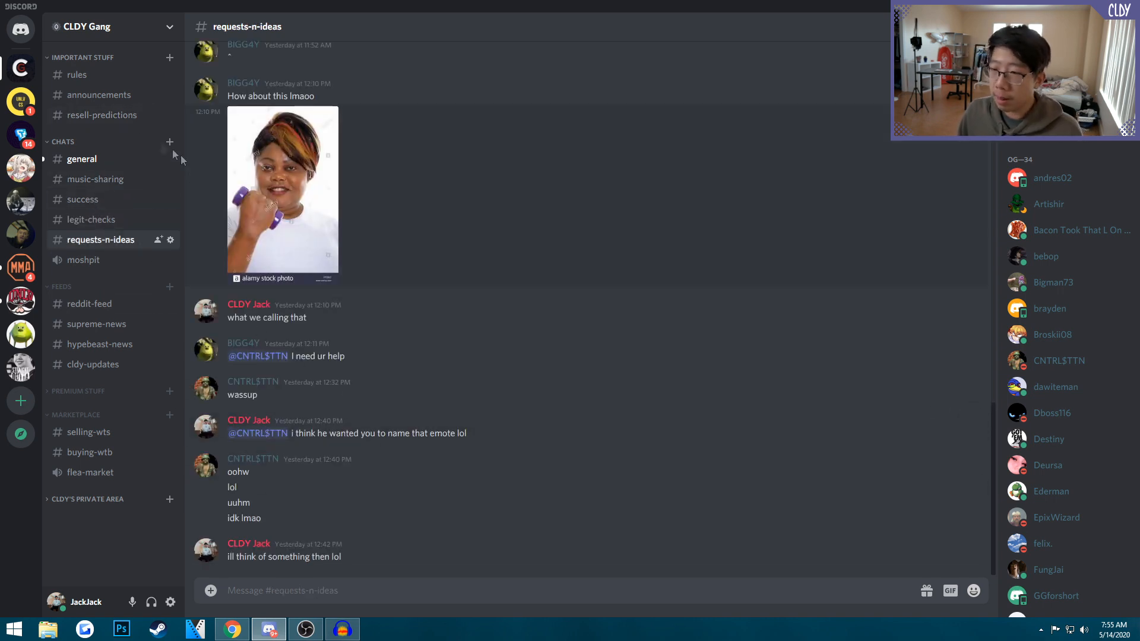
- View the Lawn Chair retail and resell estimate in the resell-predictions channel
left_click(102, 115)
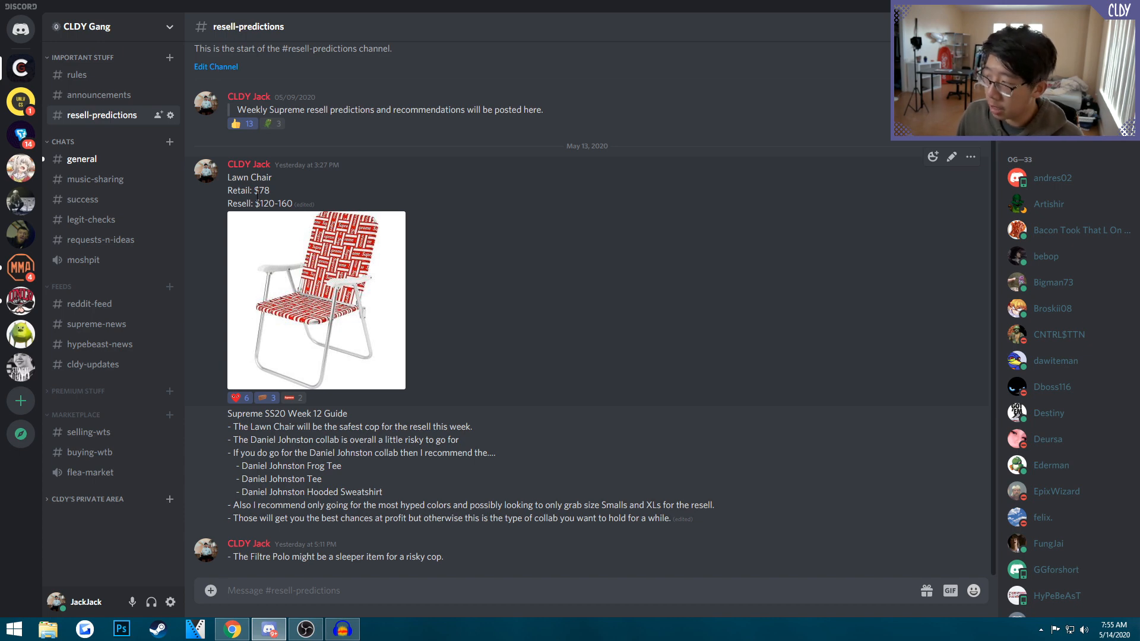
left_click_drag(253, 190, 277, 203)
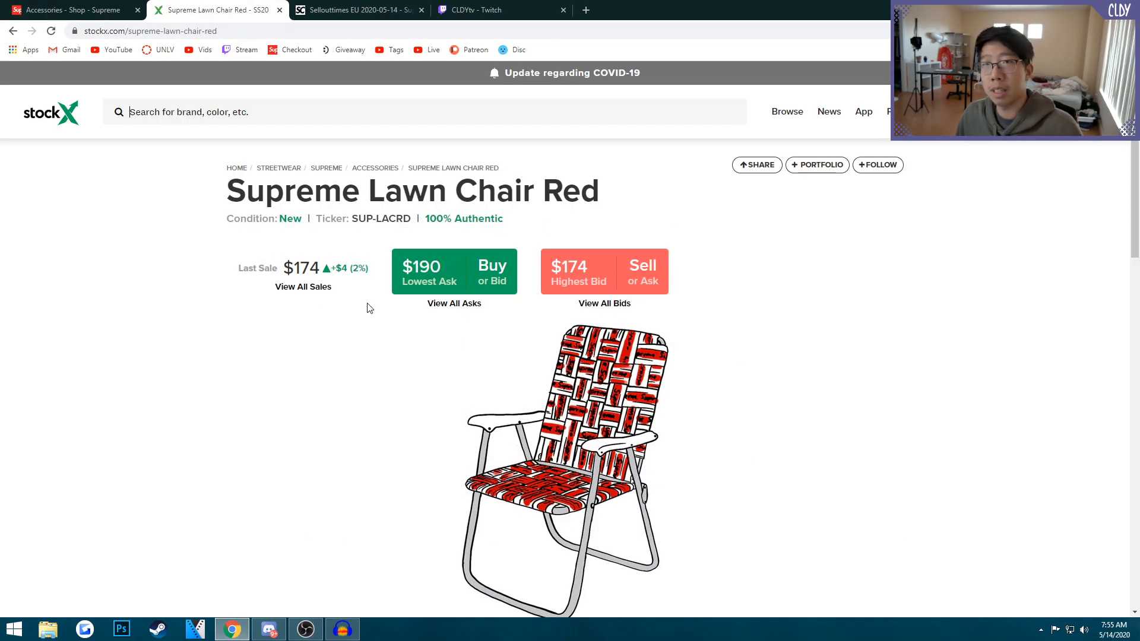
- Return from the StockX Lawn Chair Red page to the Discord resell-predictions channel
left_click(268, 630)
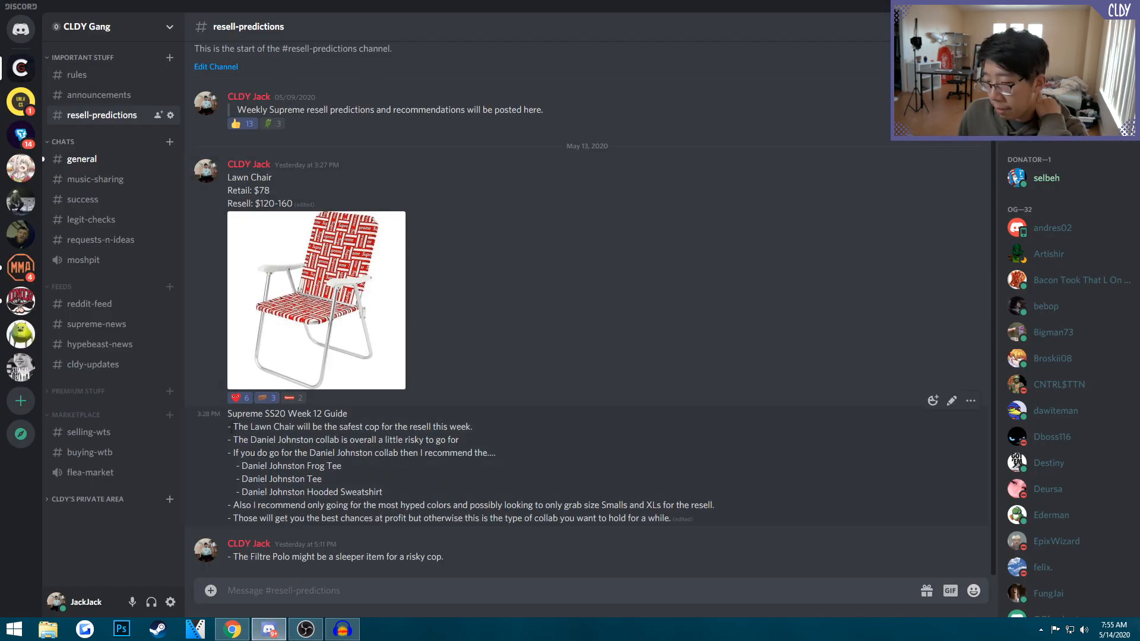
- Browse the posts in the reddit-feed channel
left_click_drag(229, 427, 670, 519)
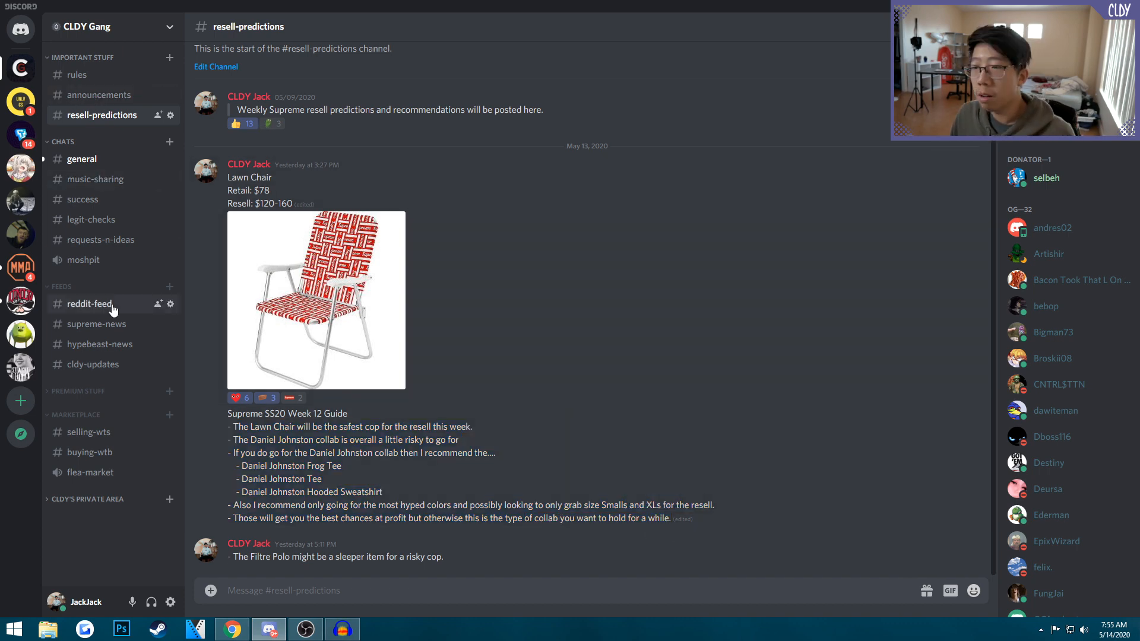
left_click(89, 302)
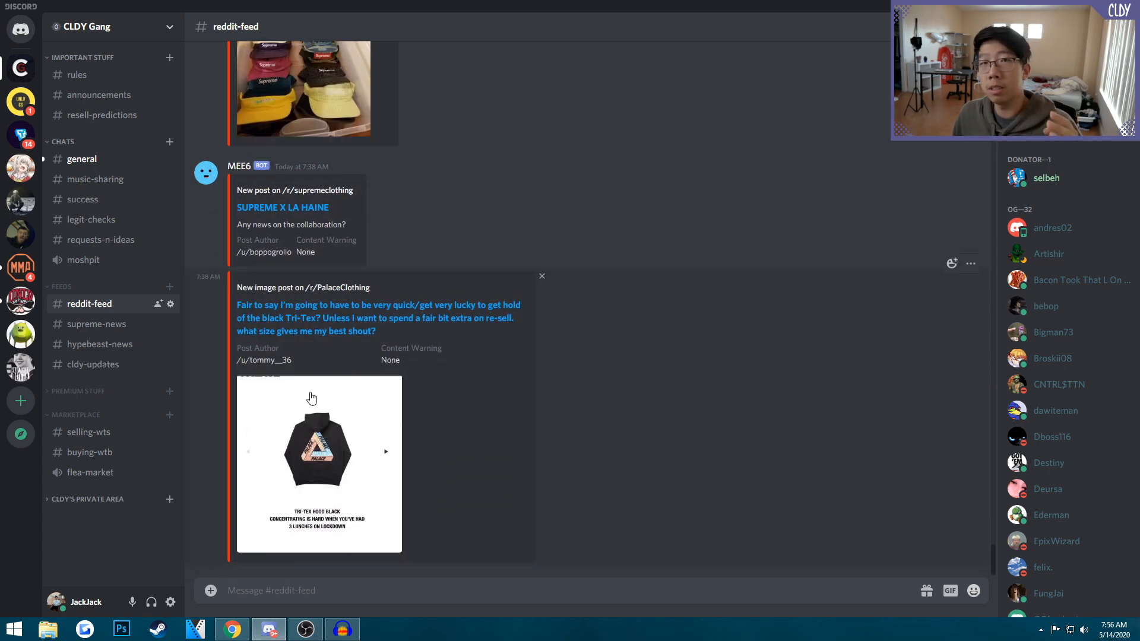
scroll("down", 3)
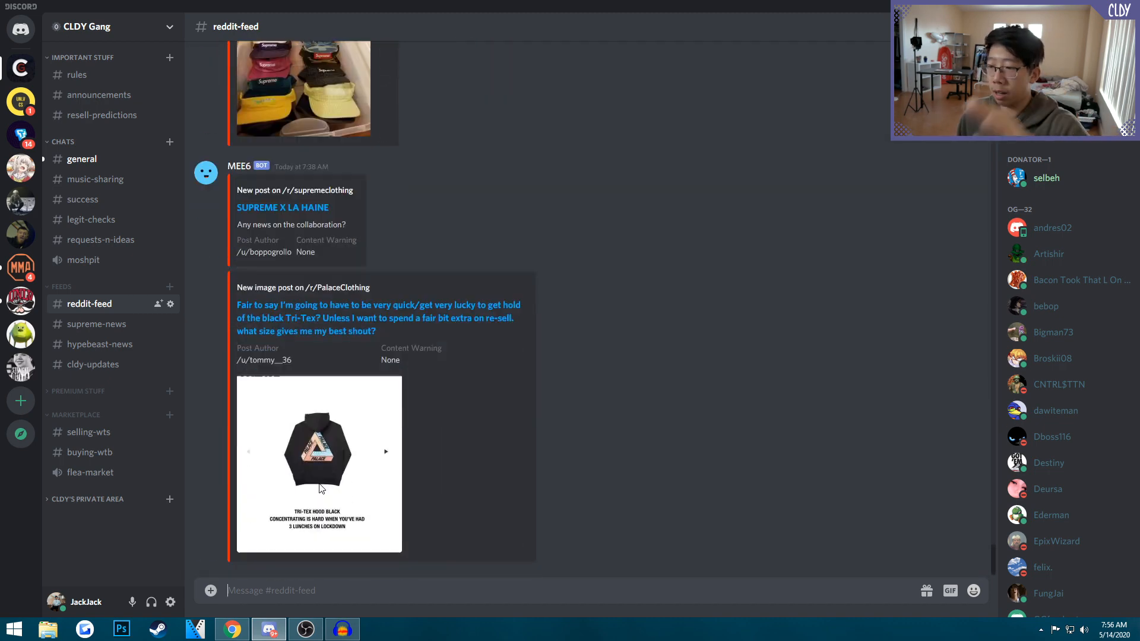
mouse_move(99, 344)
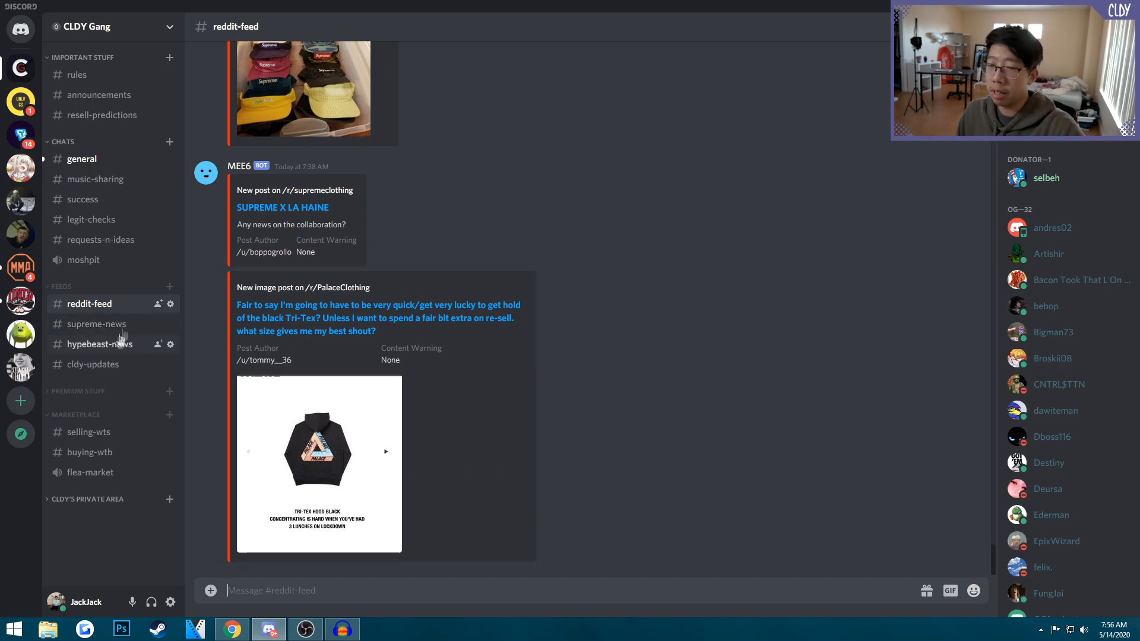
- Read the supreme-news posts, including the lawn chair news, then switch to cldy-updates
left_click(96, 323)
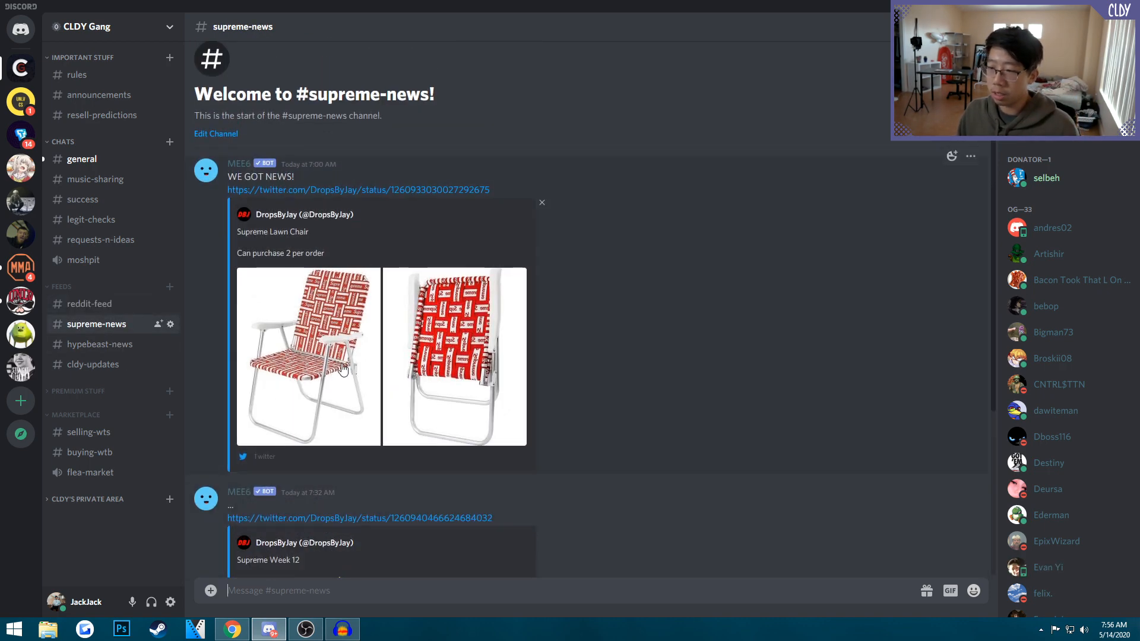
scroll("down", 3)
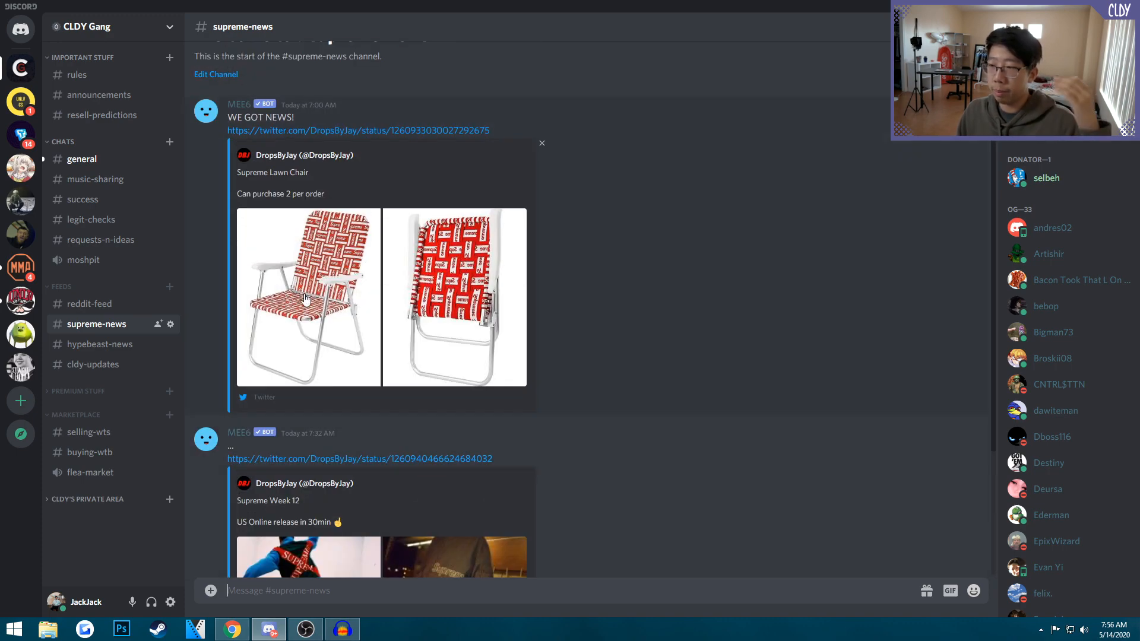
scroll("down", 3)
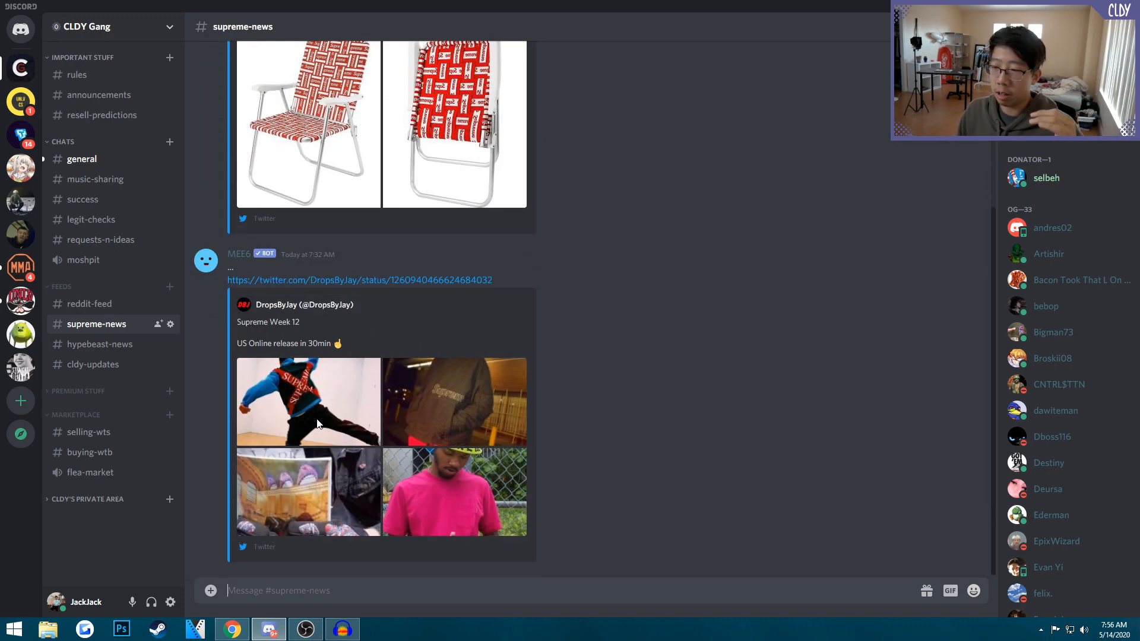
left_click(93, 364)
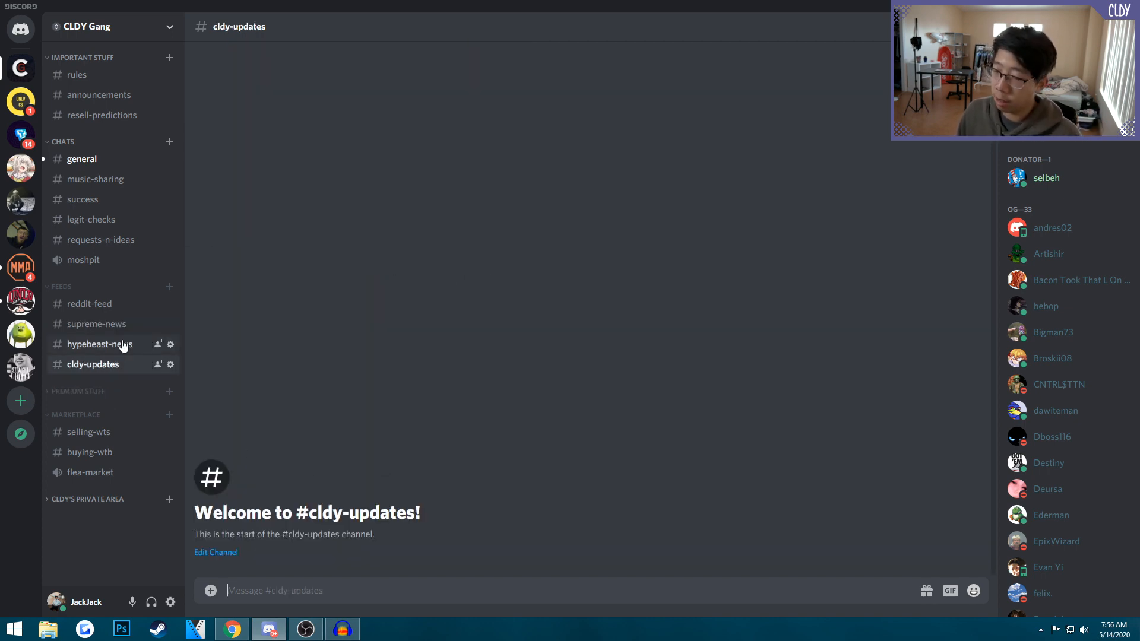
mouse_move(264, 391)
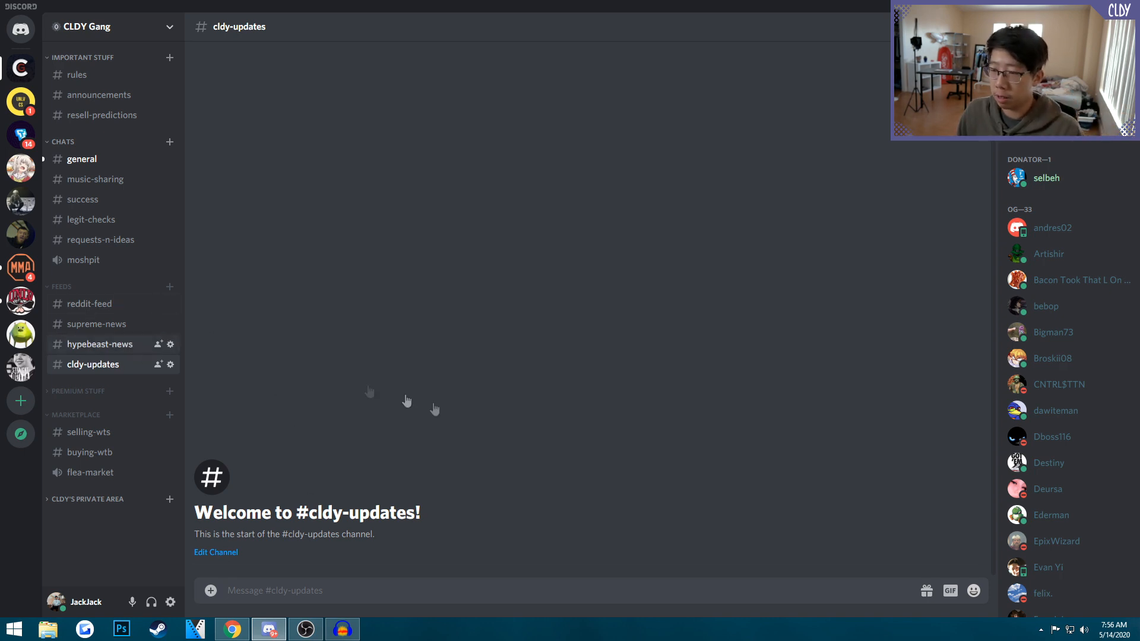
- Look over the hypebeast-news posts, including the KITH Air Force 1 raffle, then return to general
left_click(98, 345)
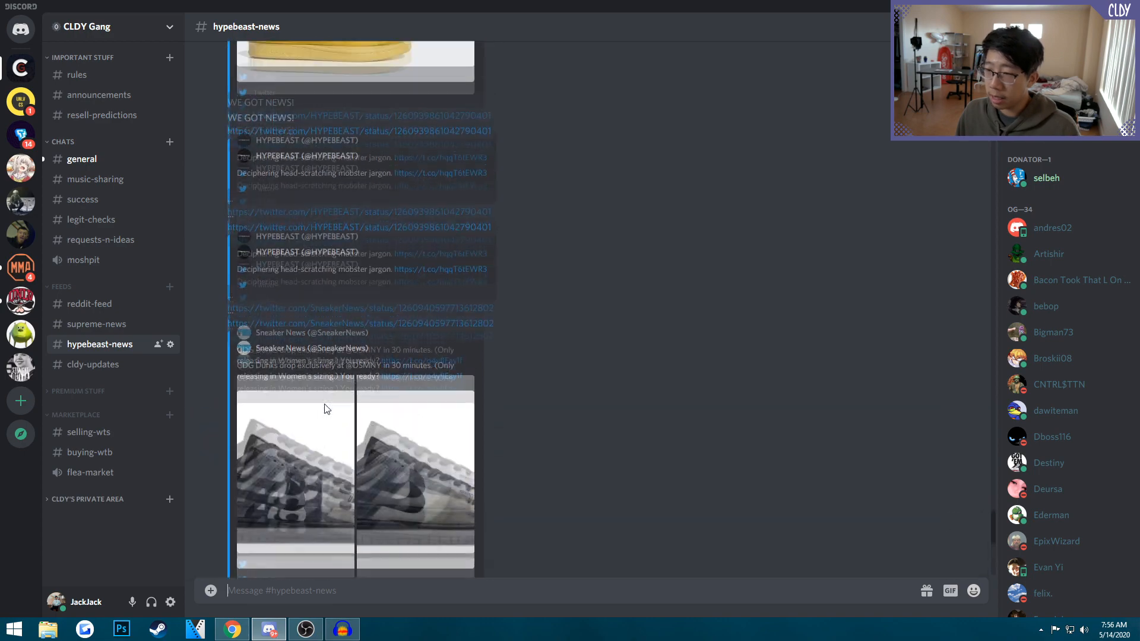
scroll("down", 3)
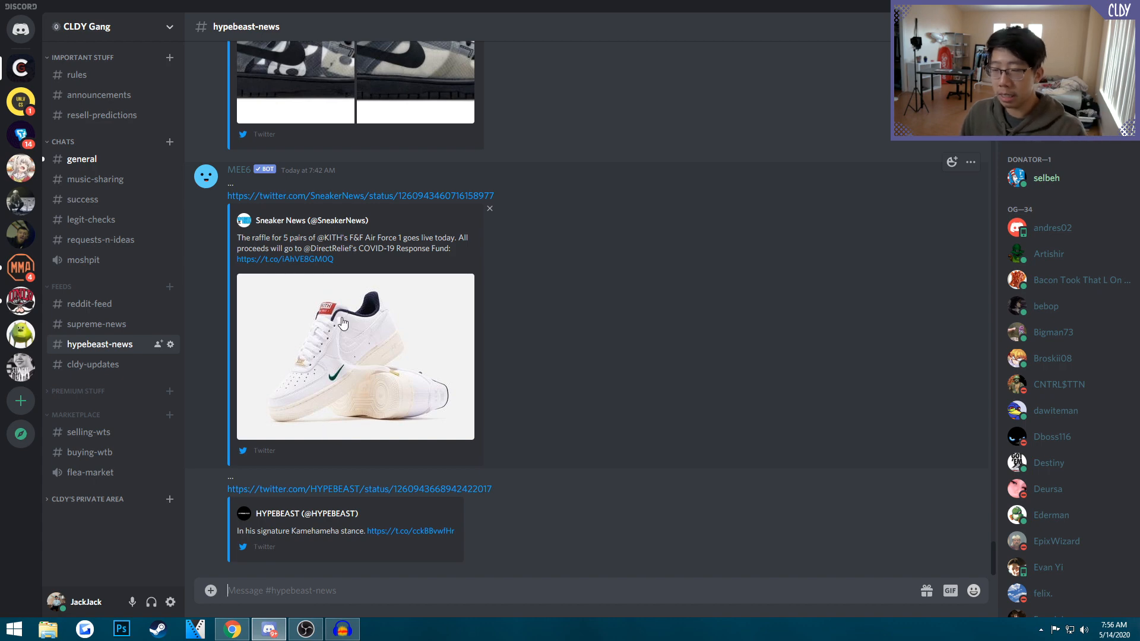
mouse_move(106, 185)
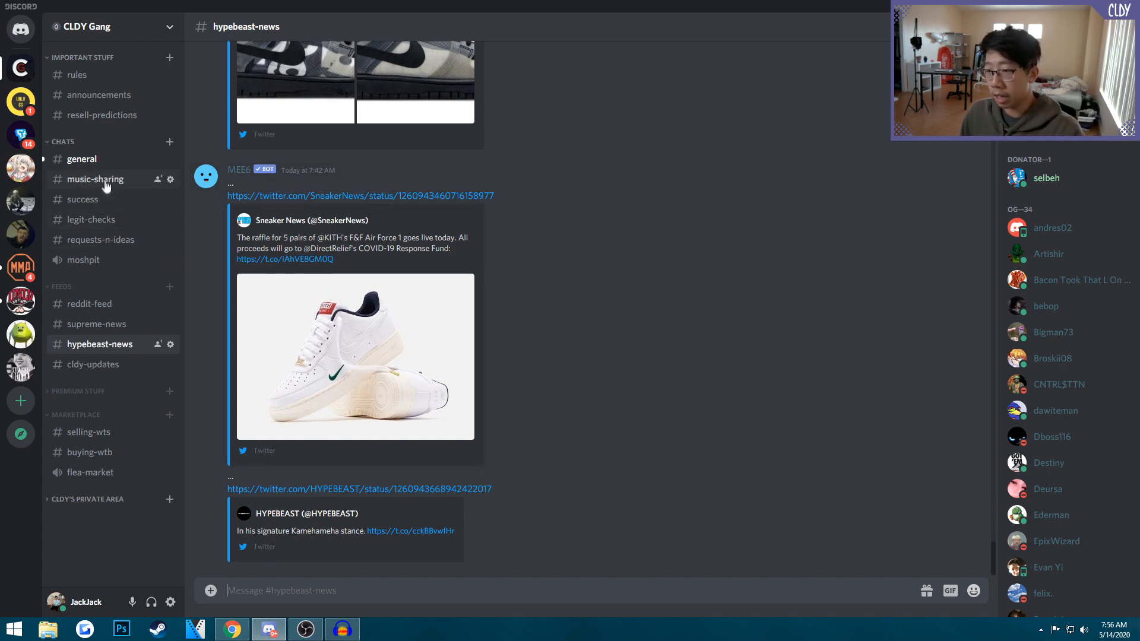
left_click(82, 158)
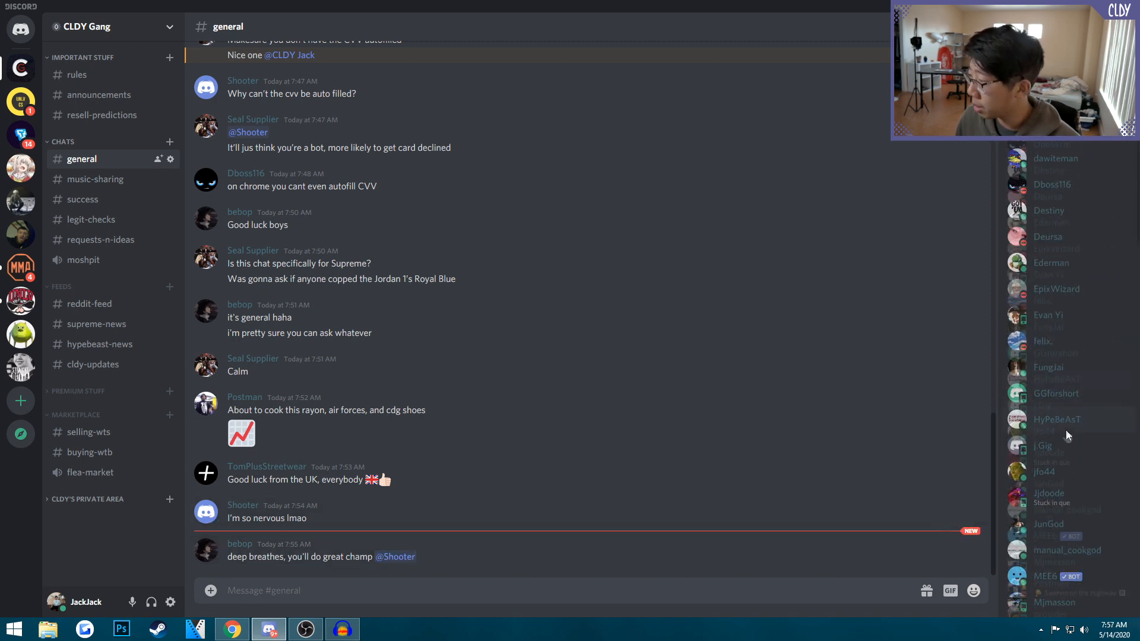
- Read the newest general chat messages, then switch back to Chrome's Supreme shop window
scroll("down", 3)
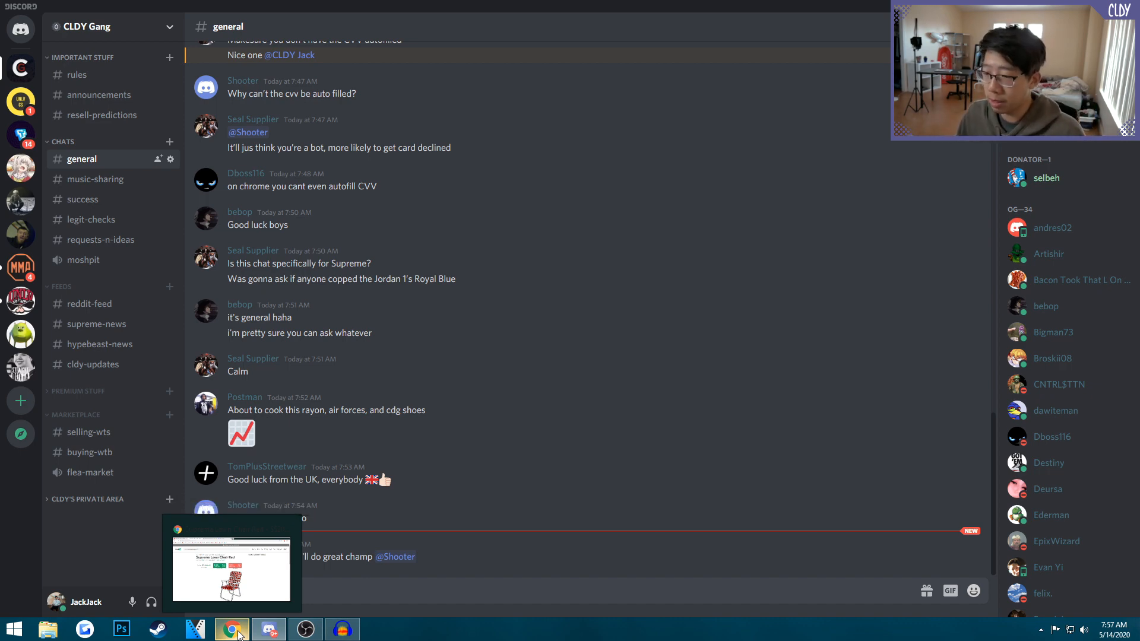
left_click(231, 628)
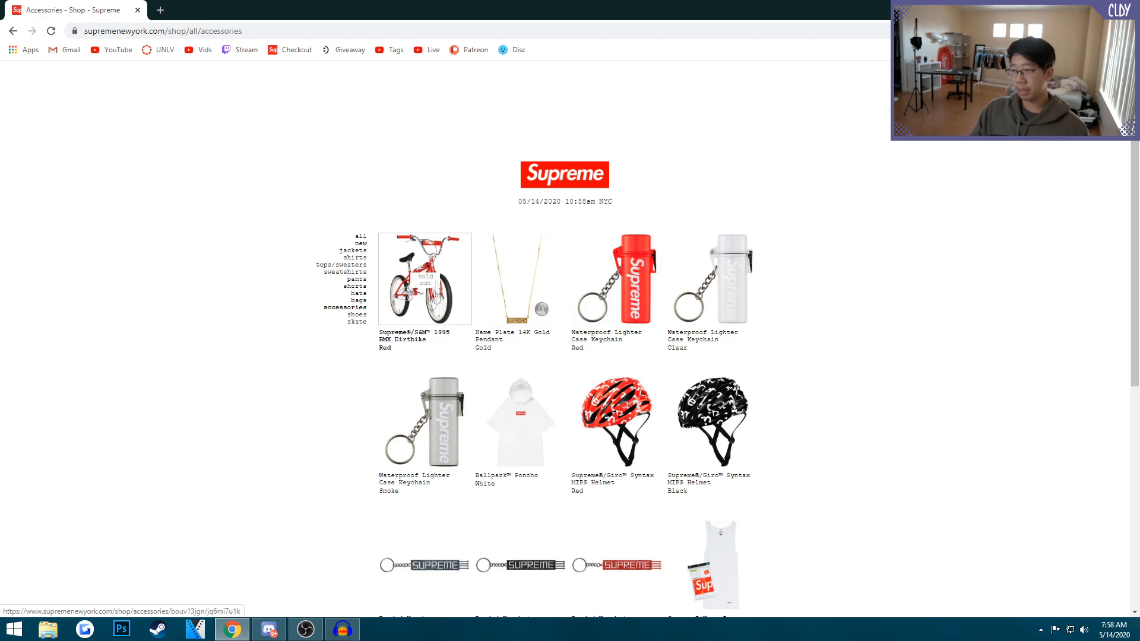
mouse_move(505, 283)
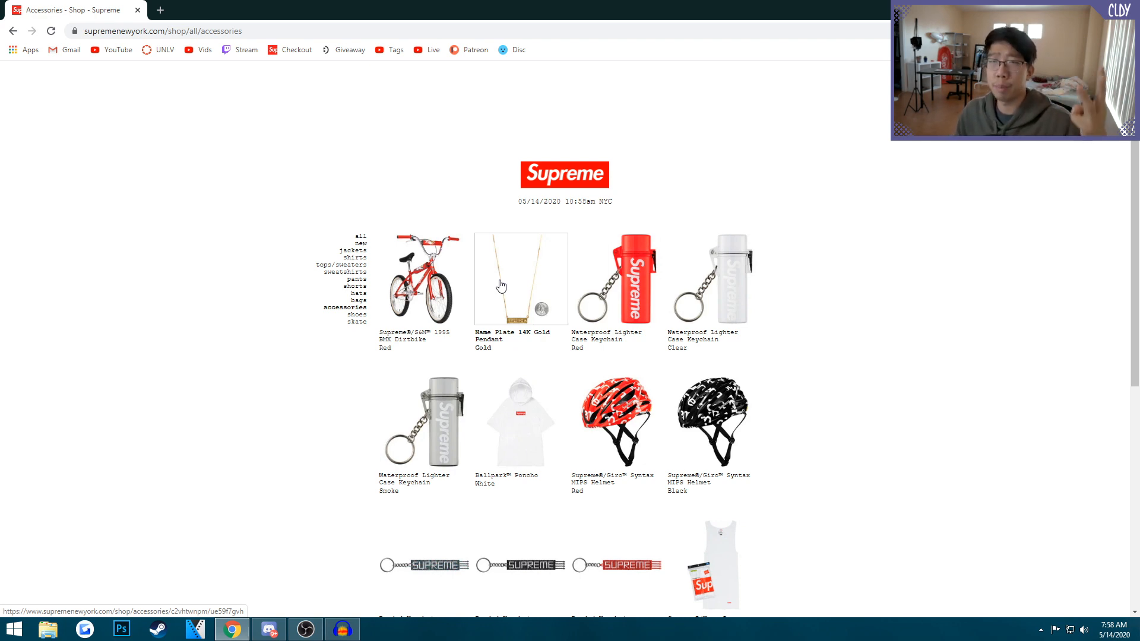
mouse_move(516, 439)
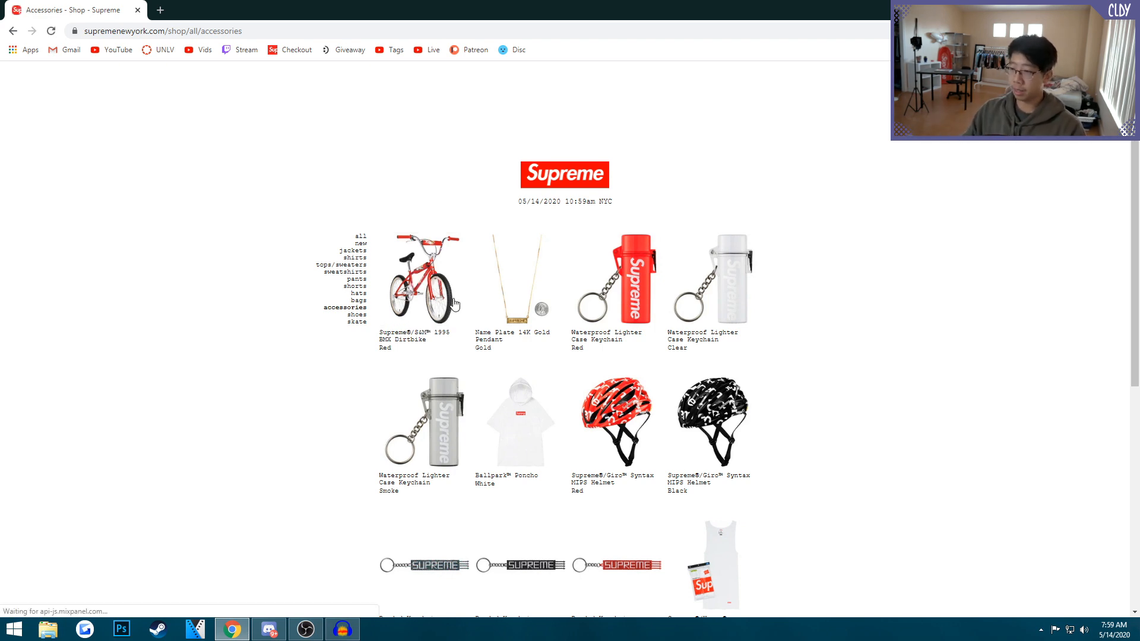
mouse_move(478, 318)
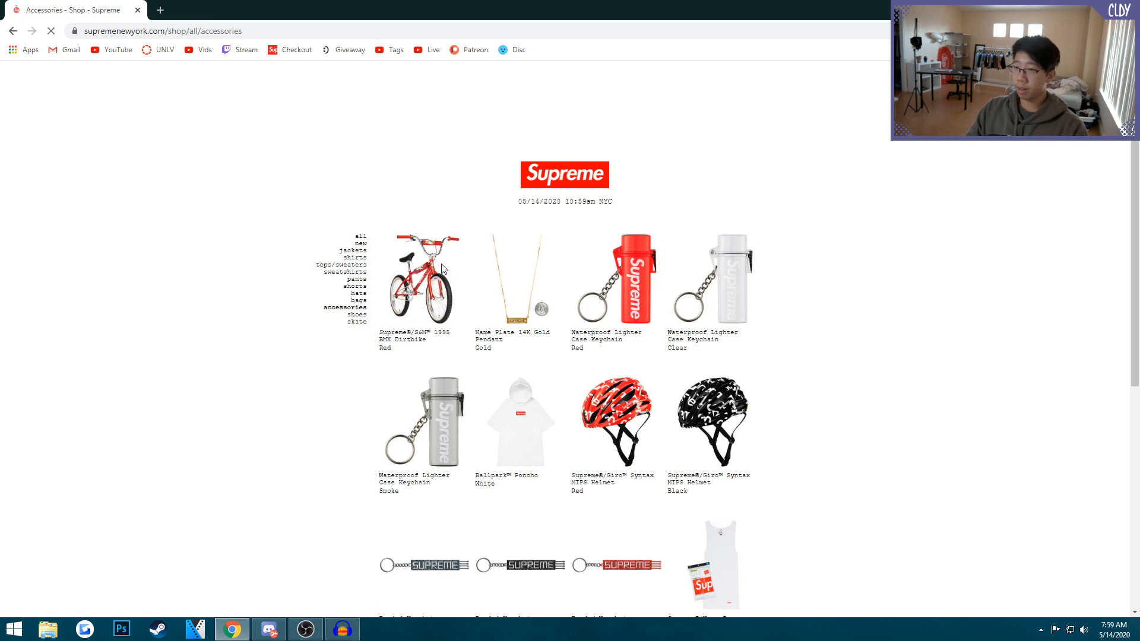
mouse_move(479, 279)
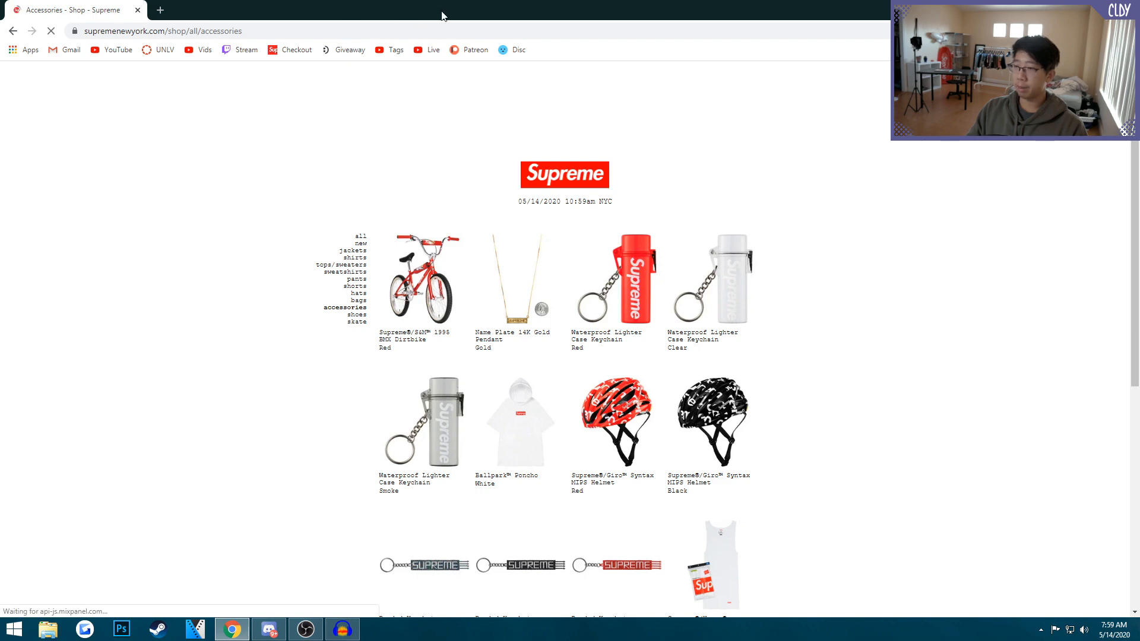
left_click(161, 11)
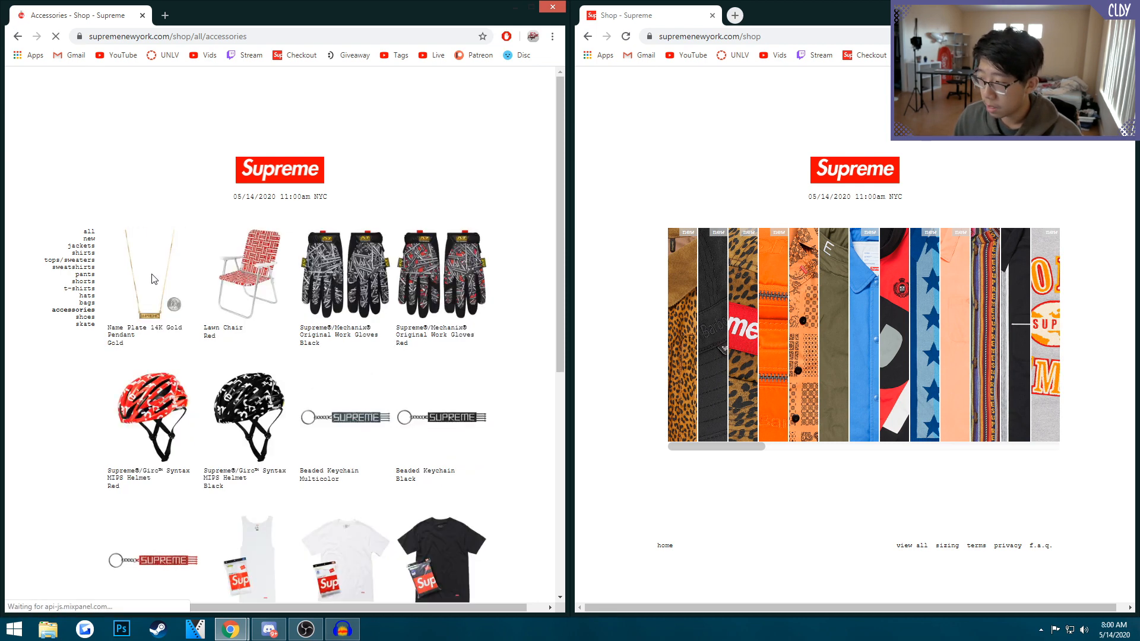
- Add the red Lawn Chair to the cart from its product page
left_click(247, 273)
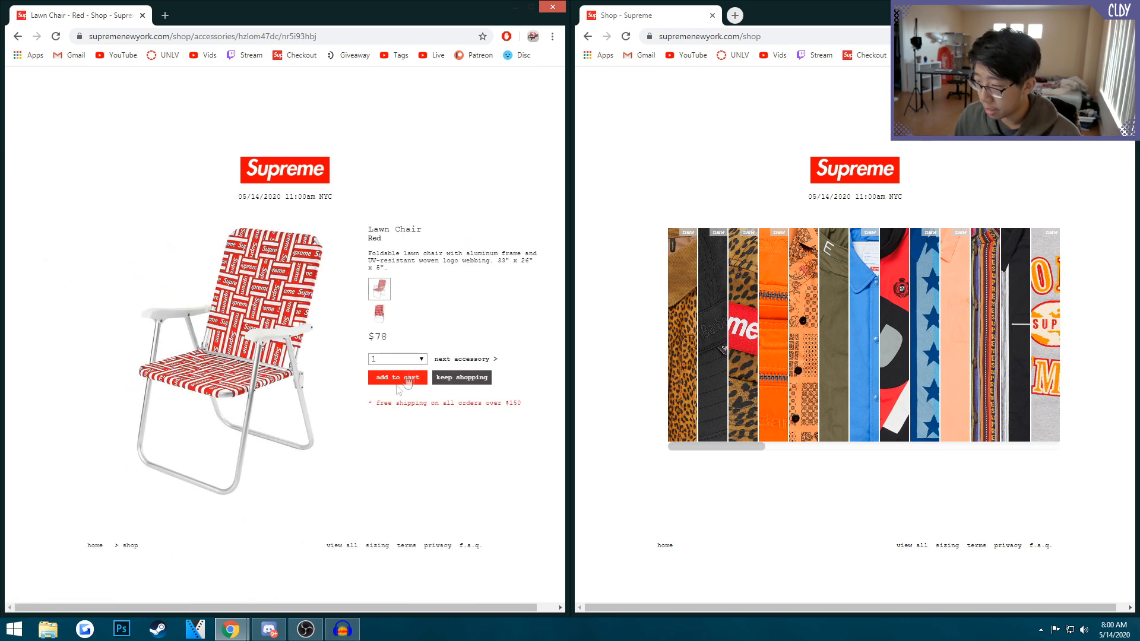
left_click(397, 378)
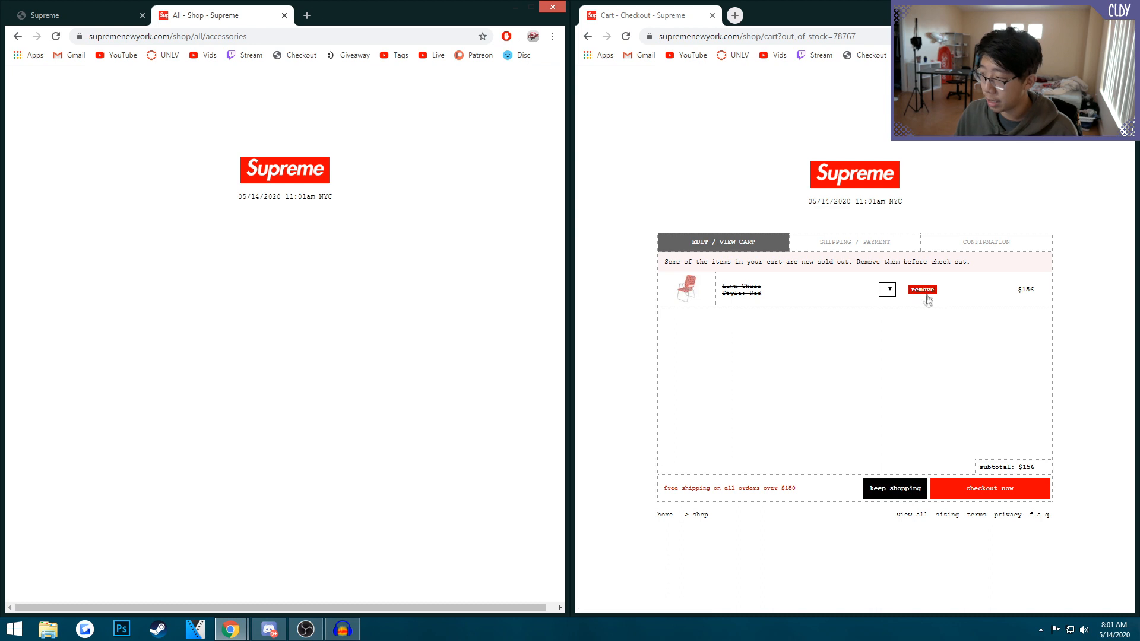
- Try clearing the sold-out red Lawn Chair from the $156 cart
left_click(921, 290)
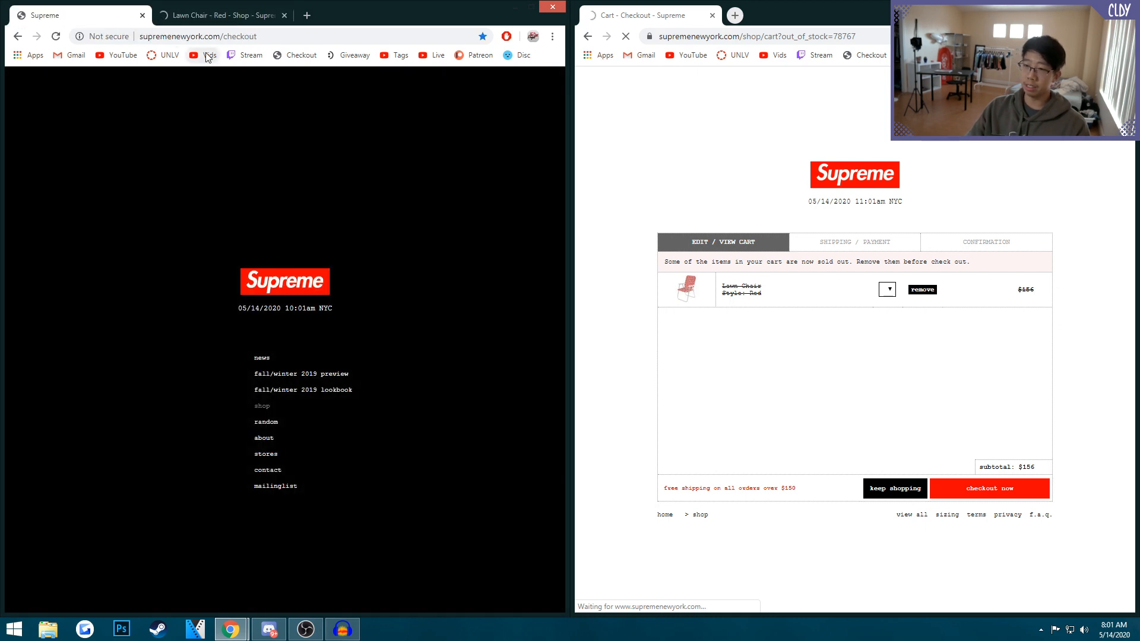
- Switch between the Lawn Chair page and first shop tab to recheck the sold-out cart
left_click(222, 16)
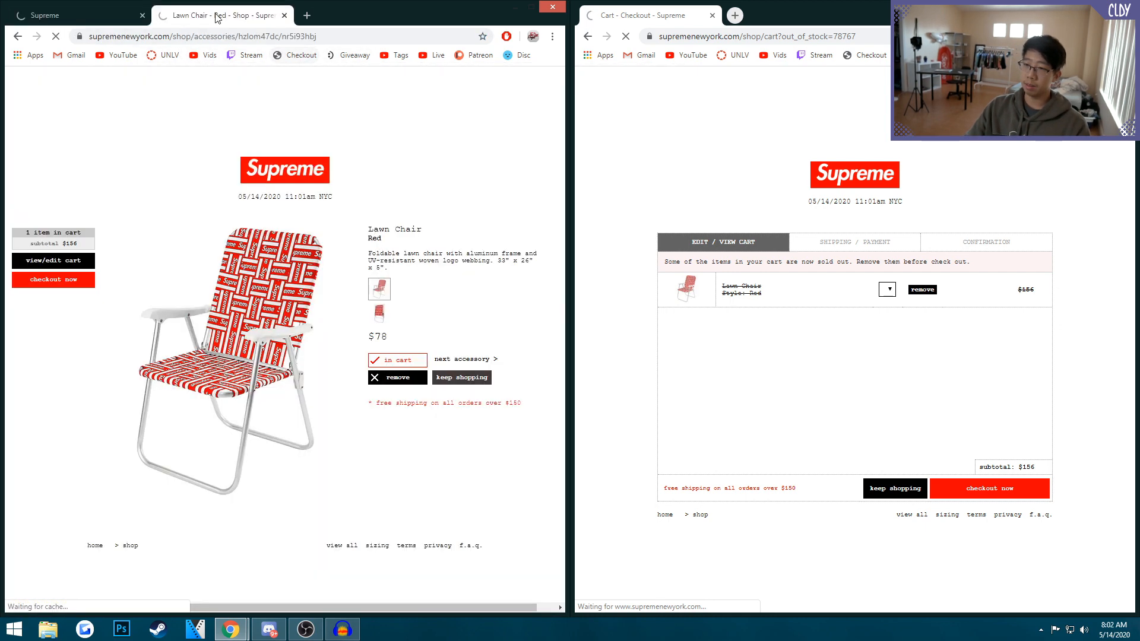
left_click(73, 16)
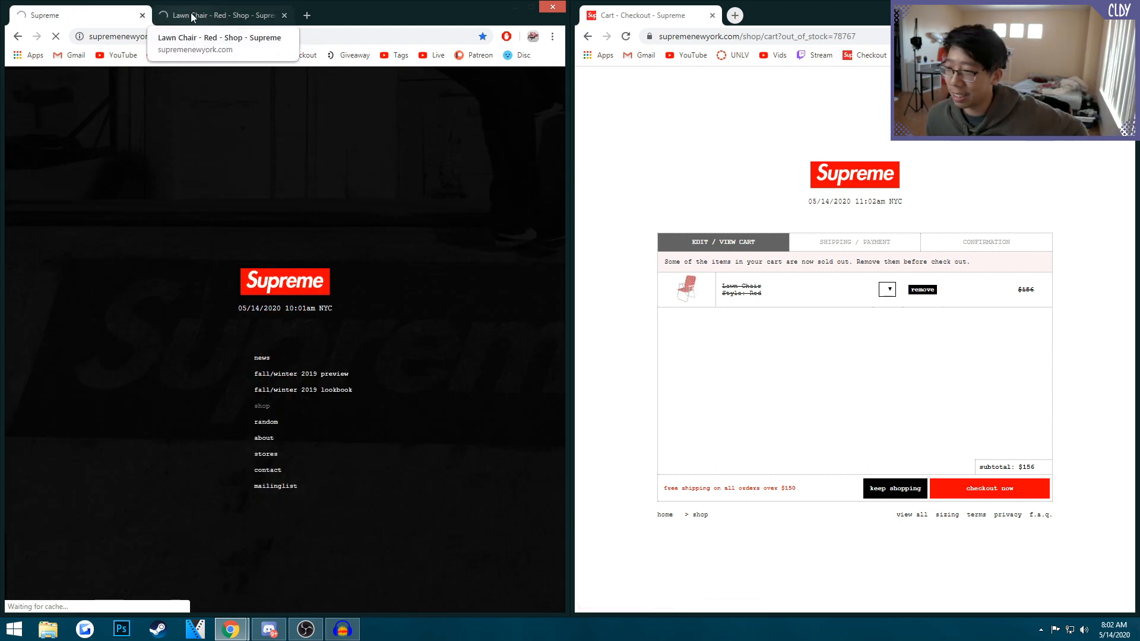
left_click(218, 14)
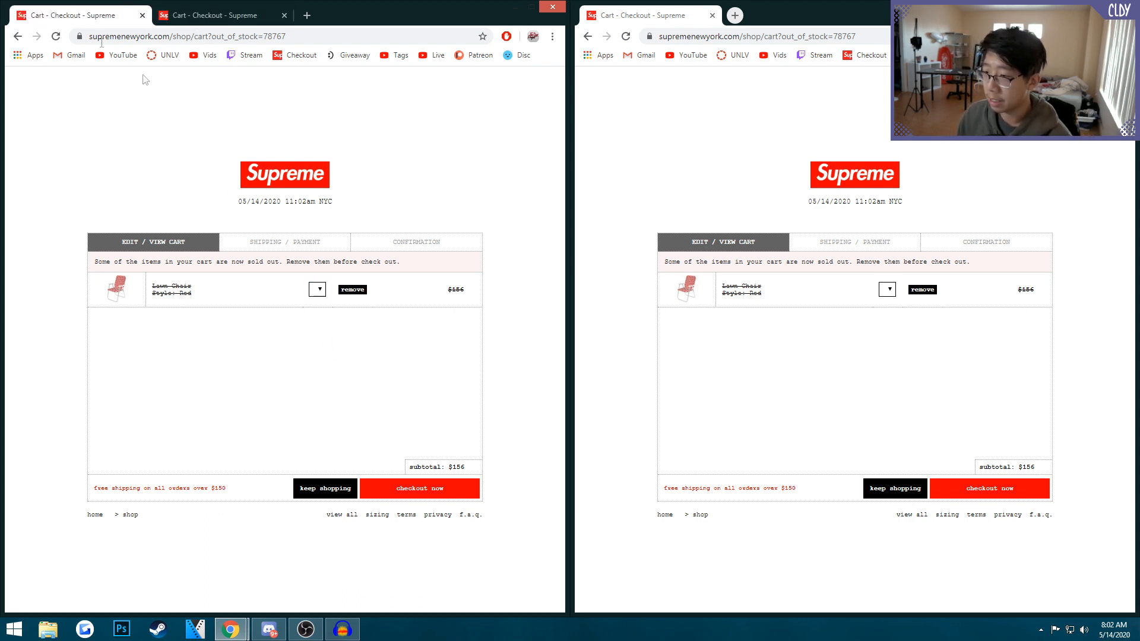
mouse_move(367, 278)
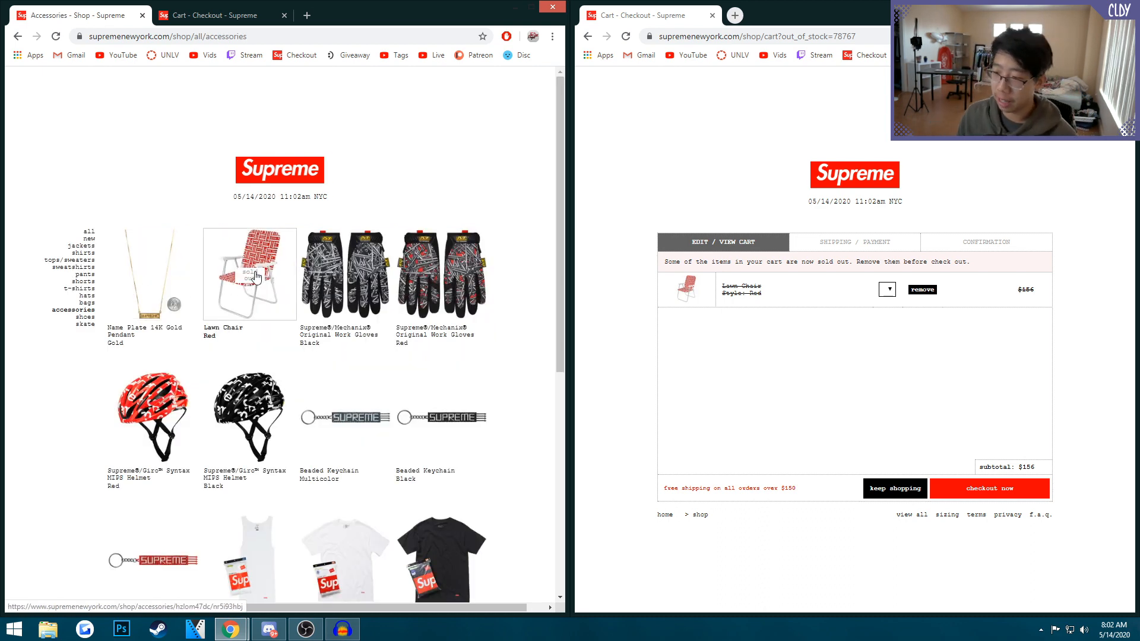
- Retry adding the red Lawn Chair to the cart several times from its product page
left_click(248, 274)
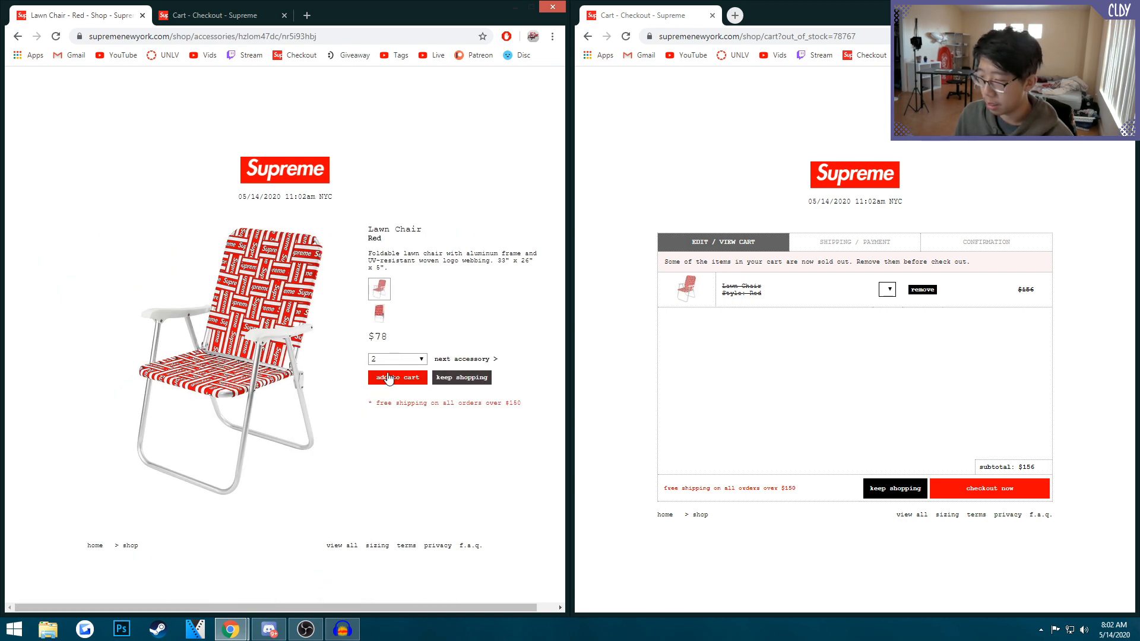
left_click(397, 359)
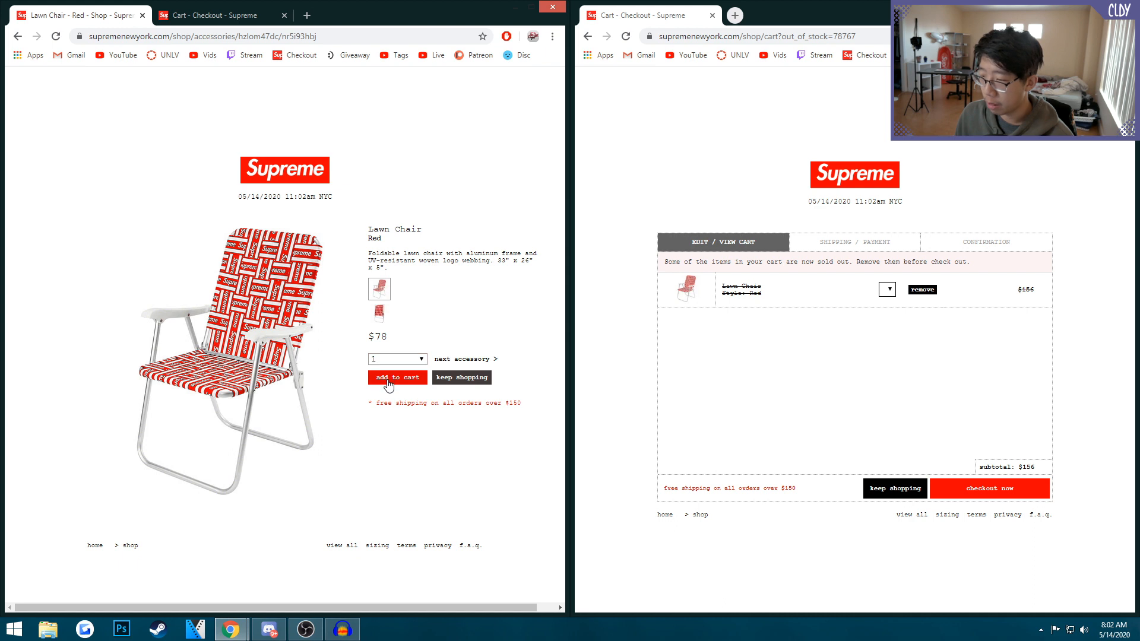
left_click(397, 358)
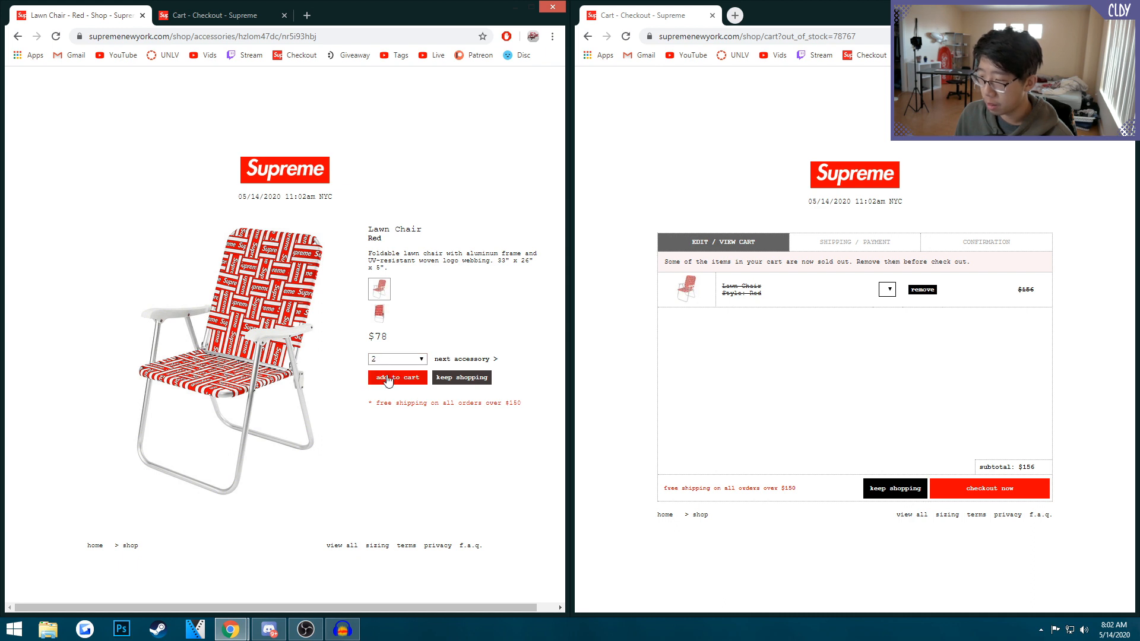
left_click(396, 359)
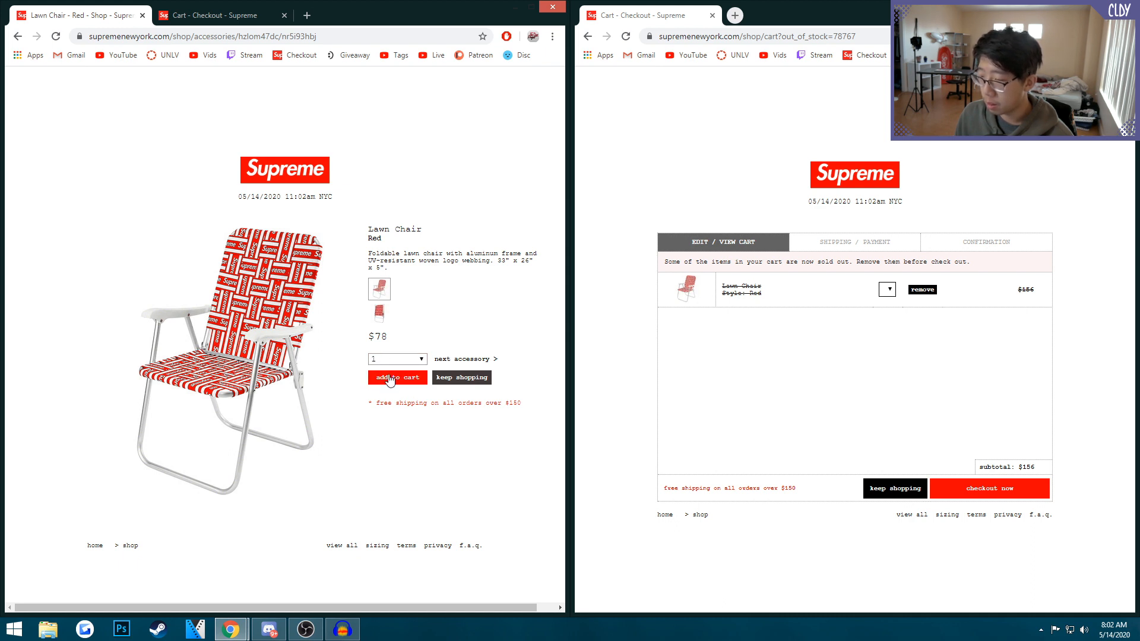
right_click(396, 381)
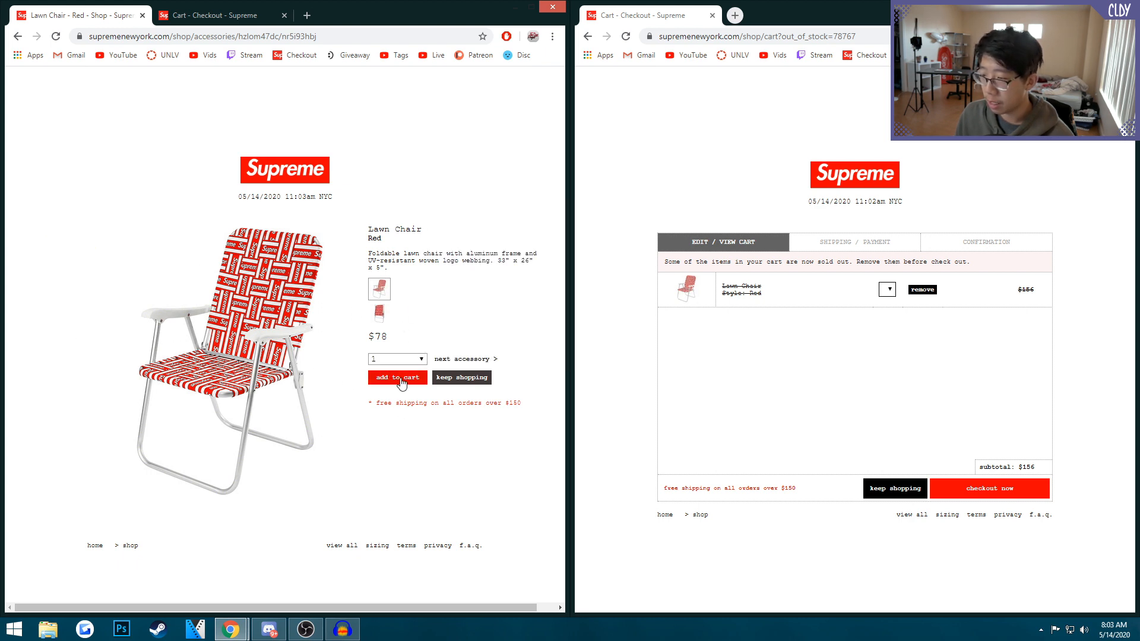
- Set the quantity to 1 and add a single $78 red Lawn Chair to the cart
left_click(398, 359)
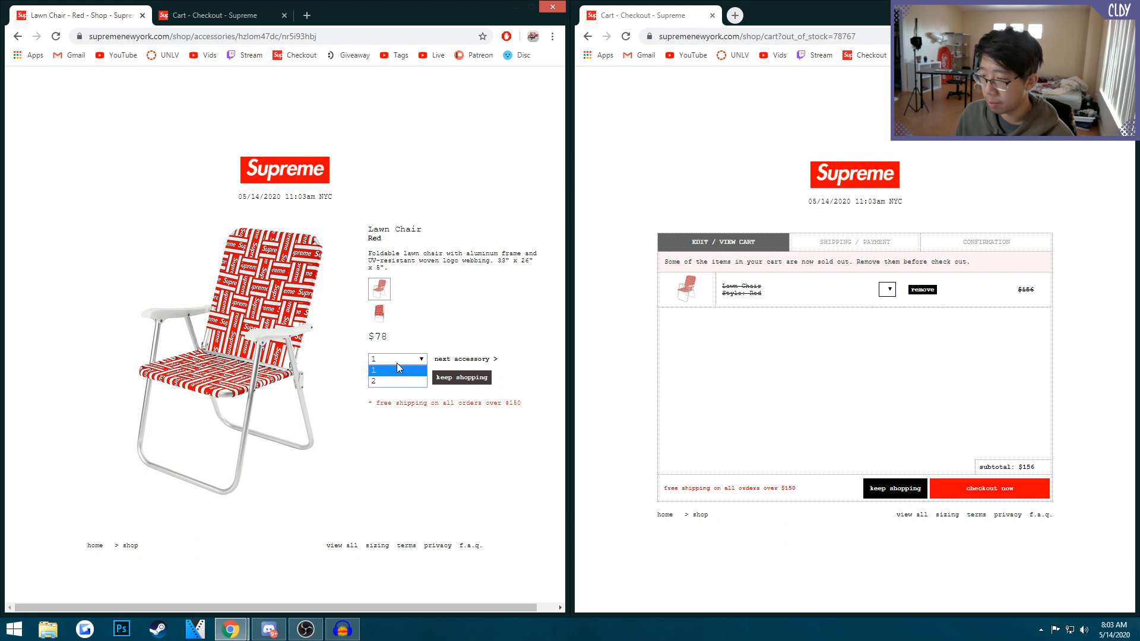
left_click(372, 368)
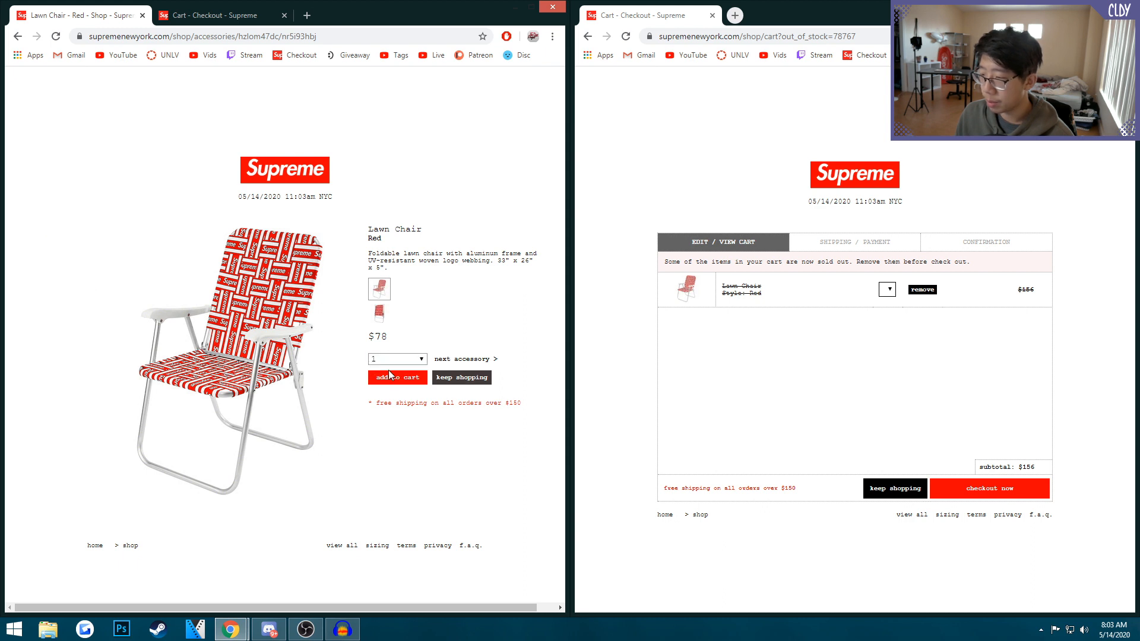
left_click(396, 378)
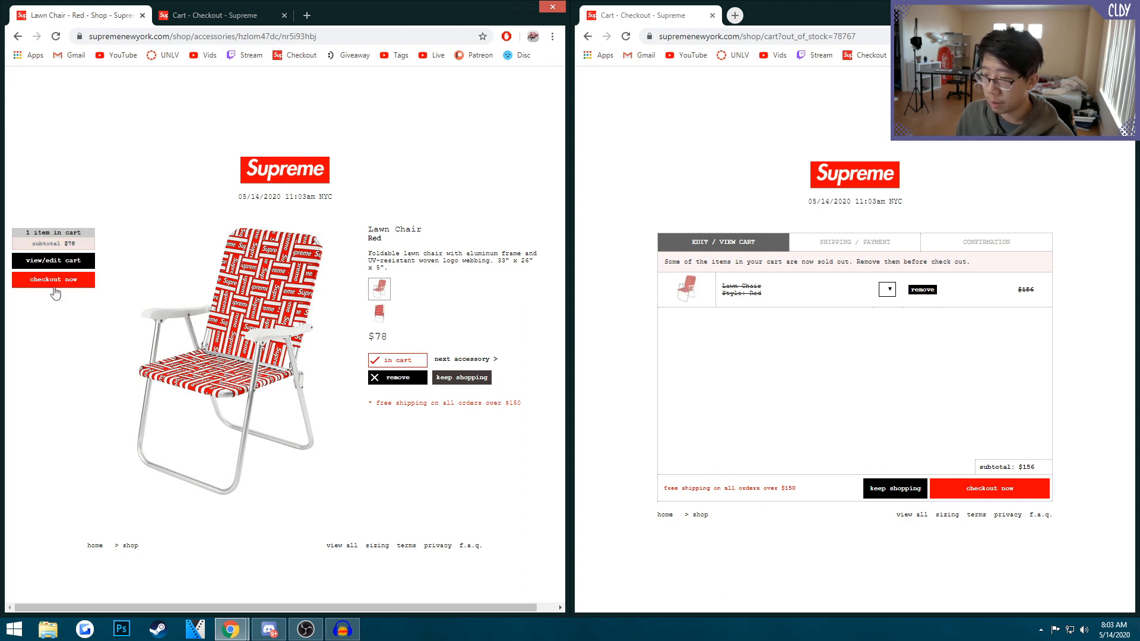
- Check out the single $78 Red Lawn Chair, find it sold out, and return to the shop listing
left_click(52, 280)
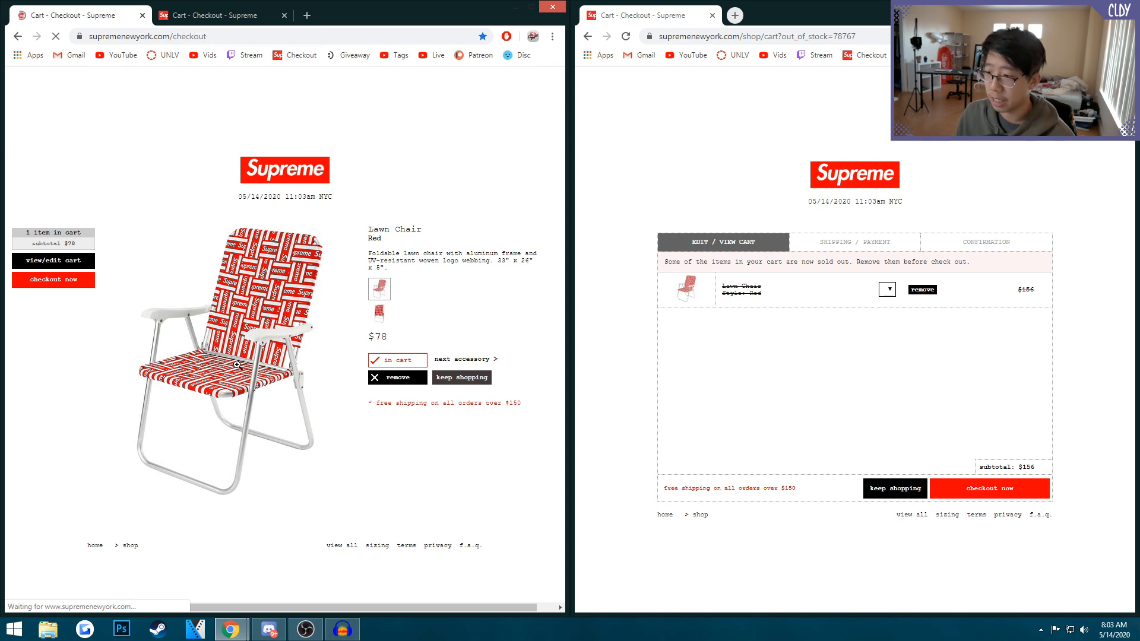
left_click(52, 261)
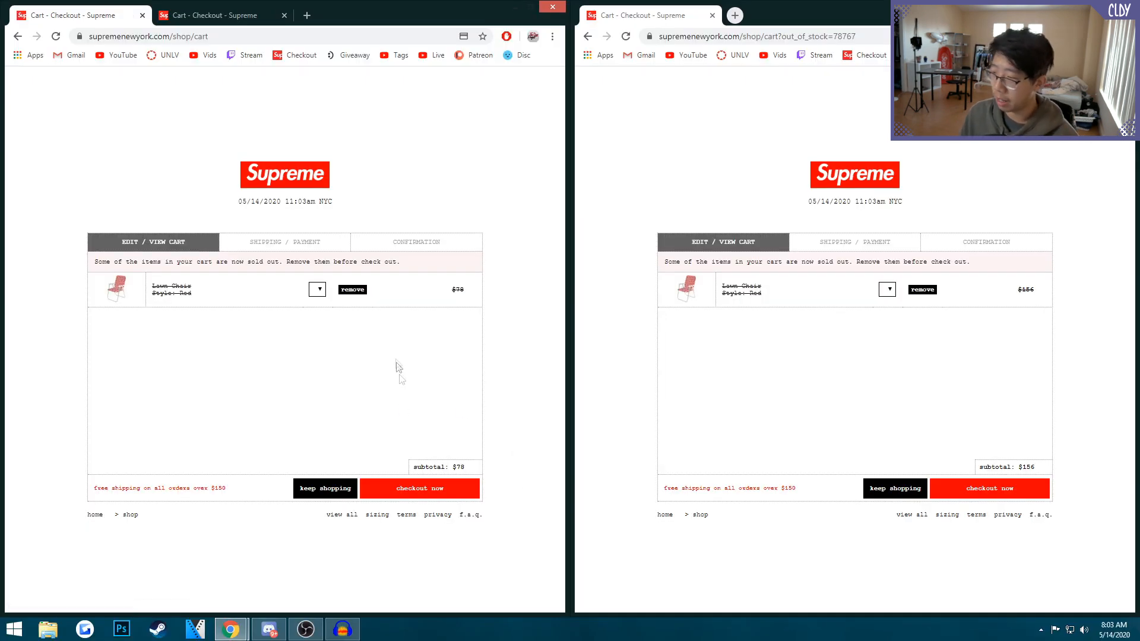
mouse_move(352, 290)
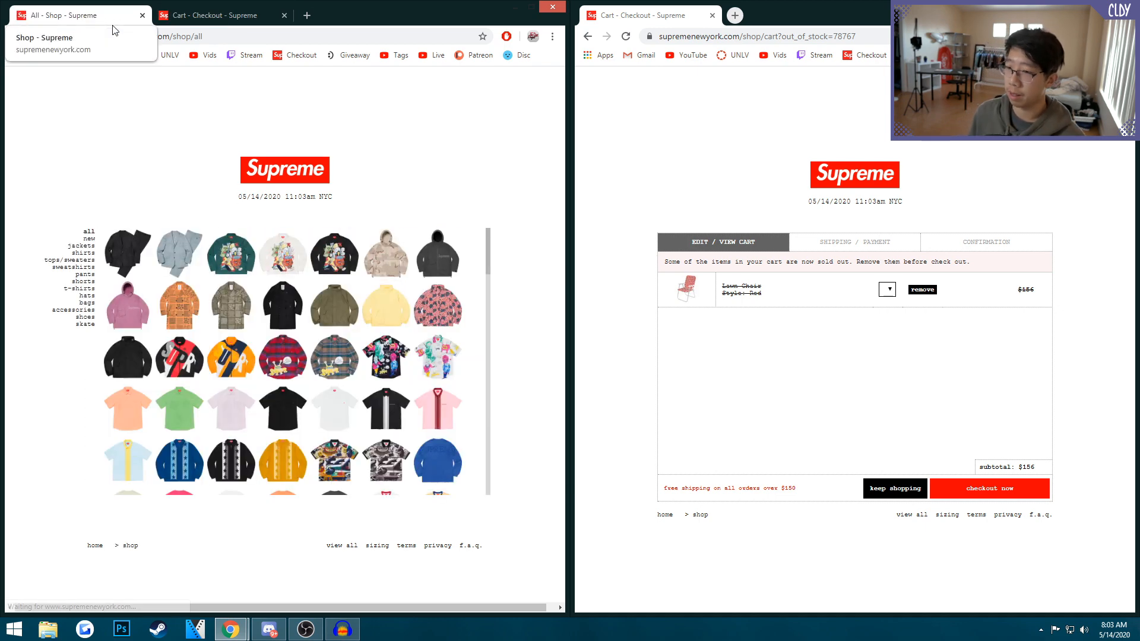
- Add two Red Lawn Chairs ($156) to the cart and check out, reloading to find them sold out
left_click(76, 310)
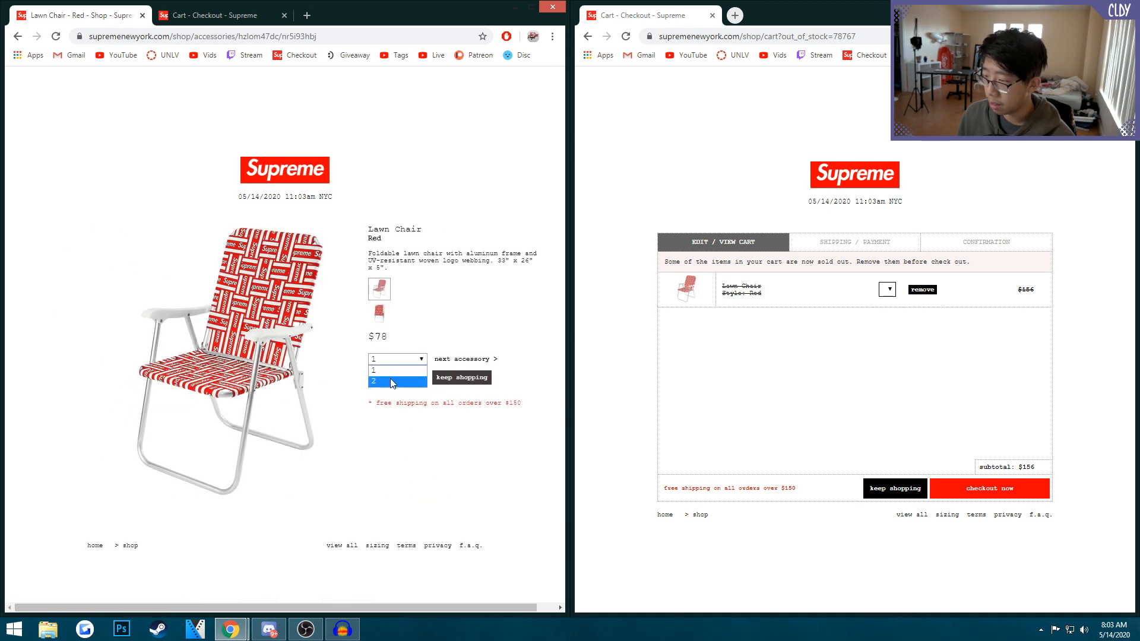
left_click(397, 378)
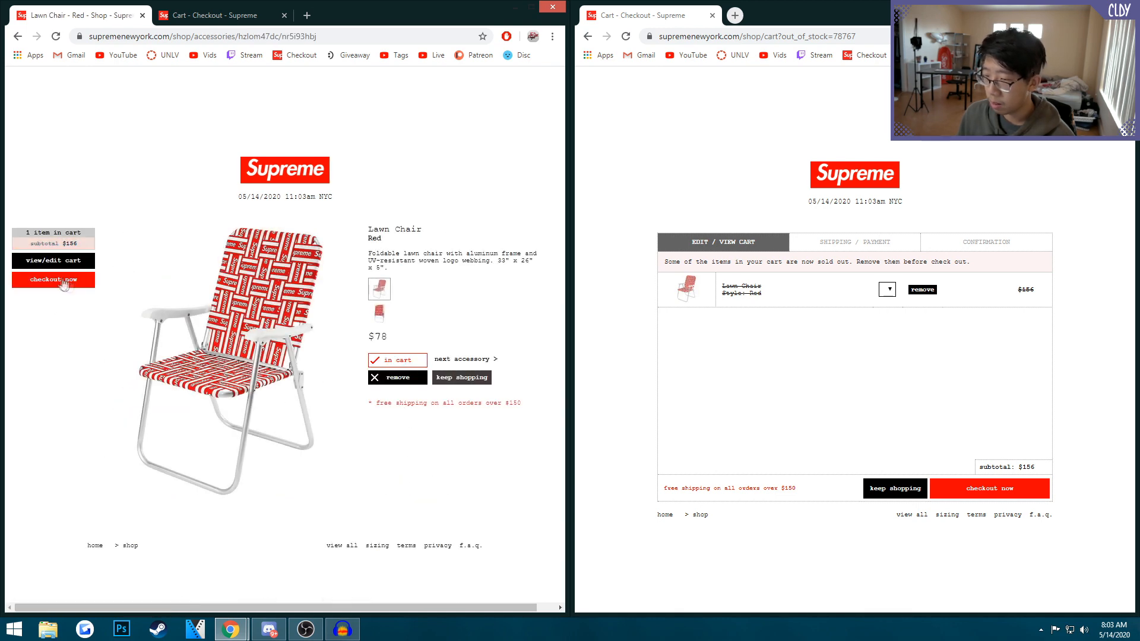
left_click(52, 281)
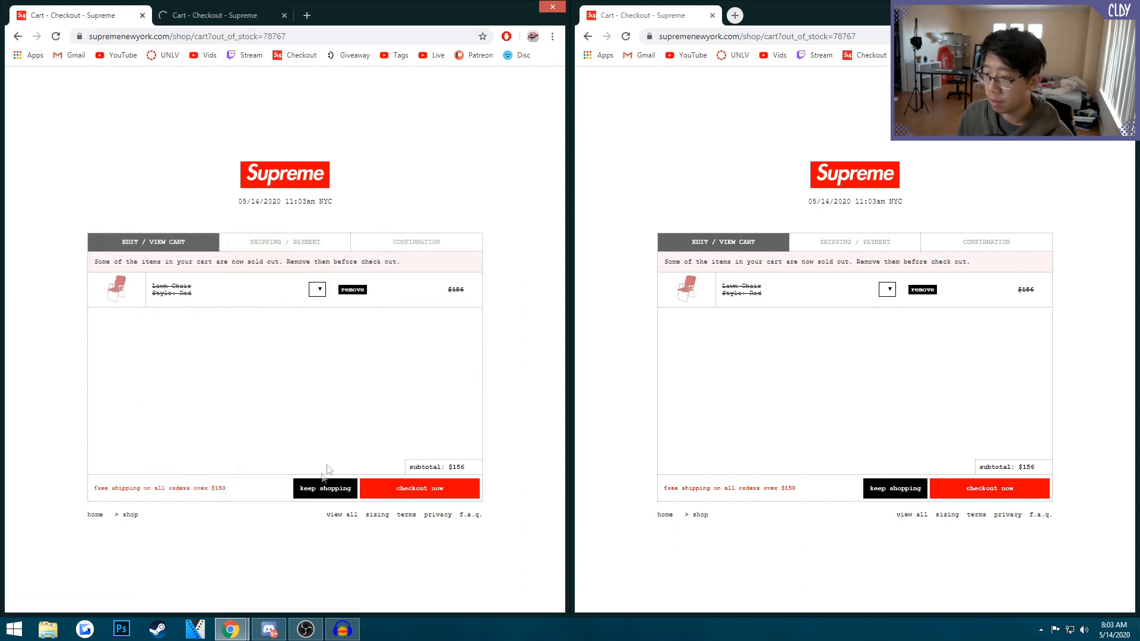
left_click(341, 515)
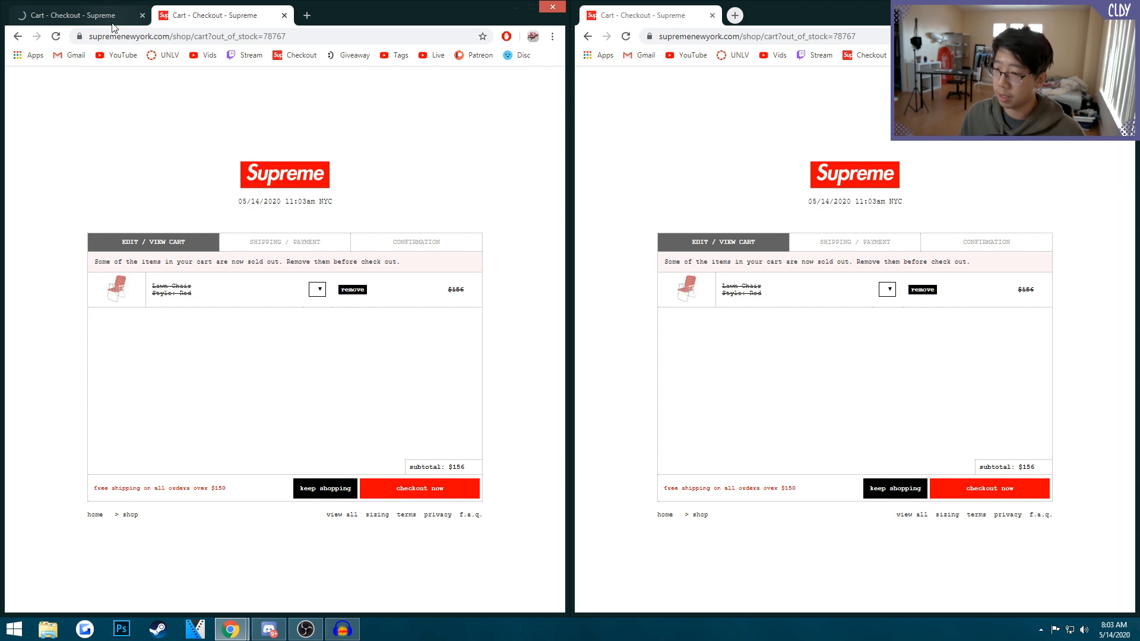
left_click(342, 514)
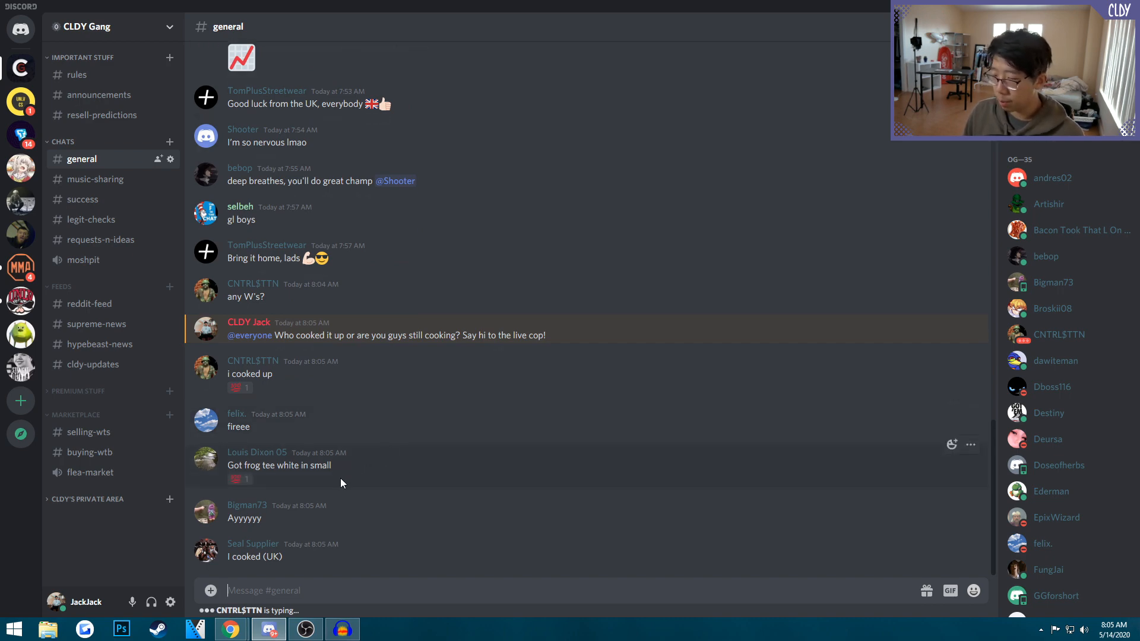
- Scroll down the #general channel to read the newest messages about the drop
scroll("down", 3)
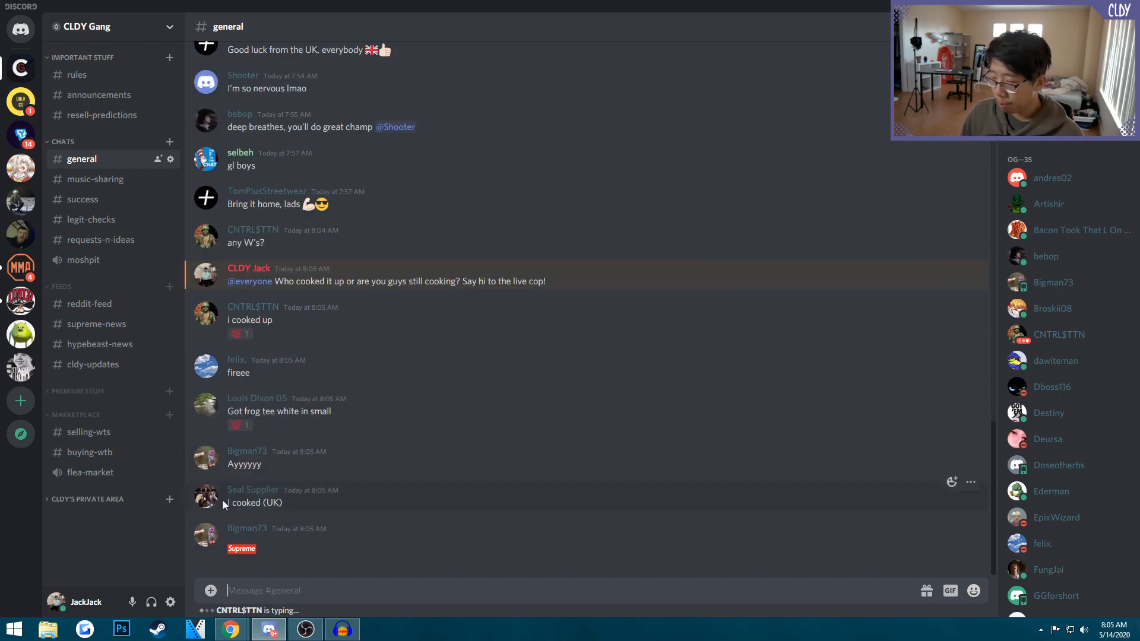